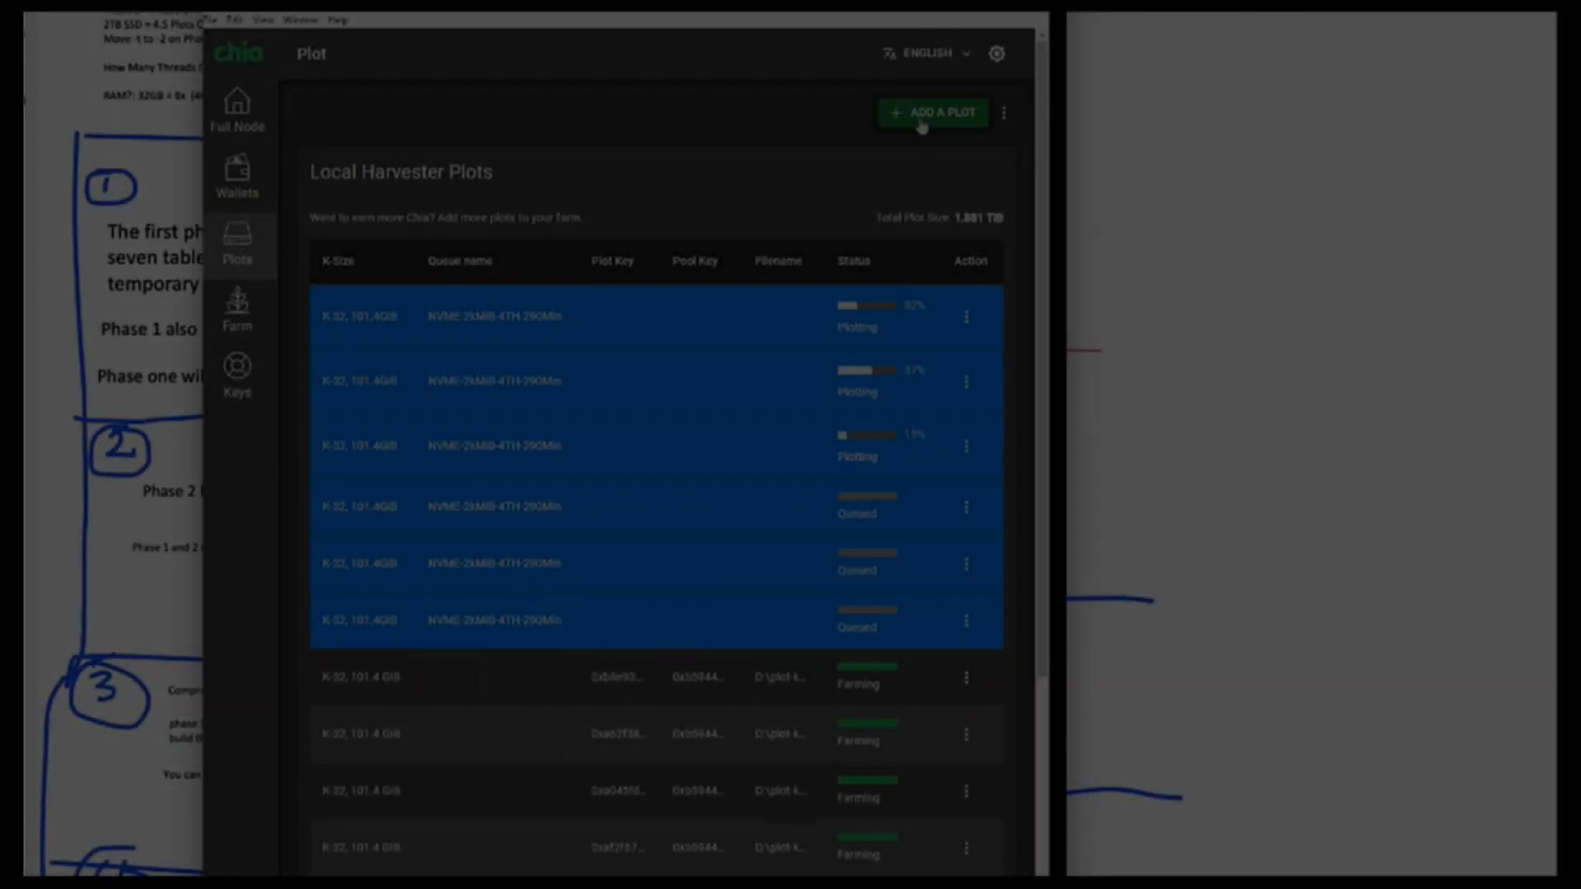
- Begin a new plot in Plot in Parallel mode with advanced options shown
click(932, 112)
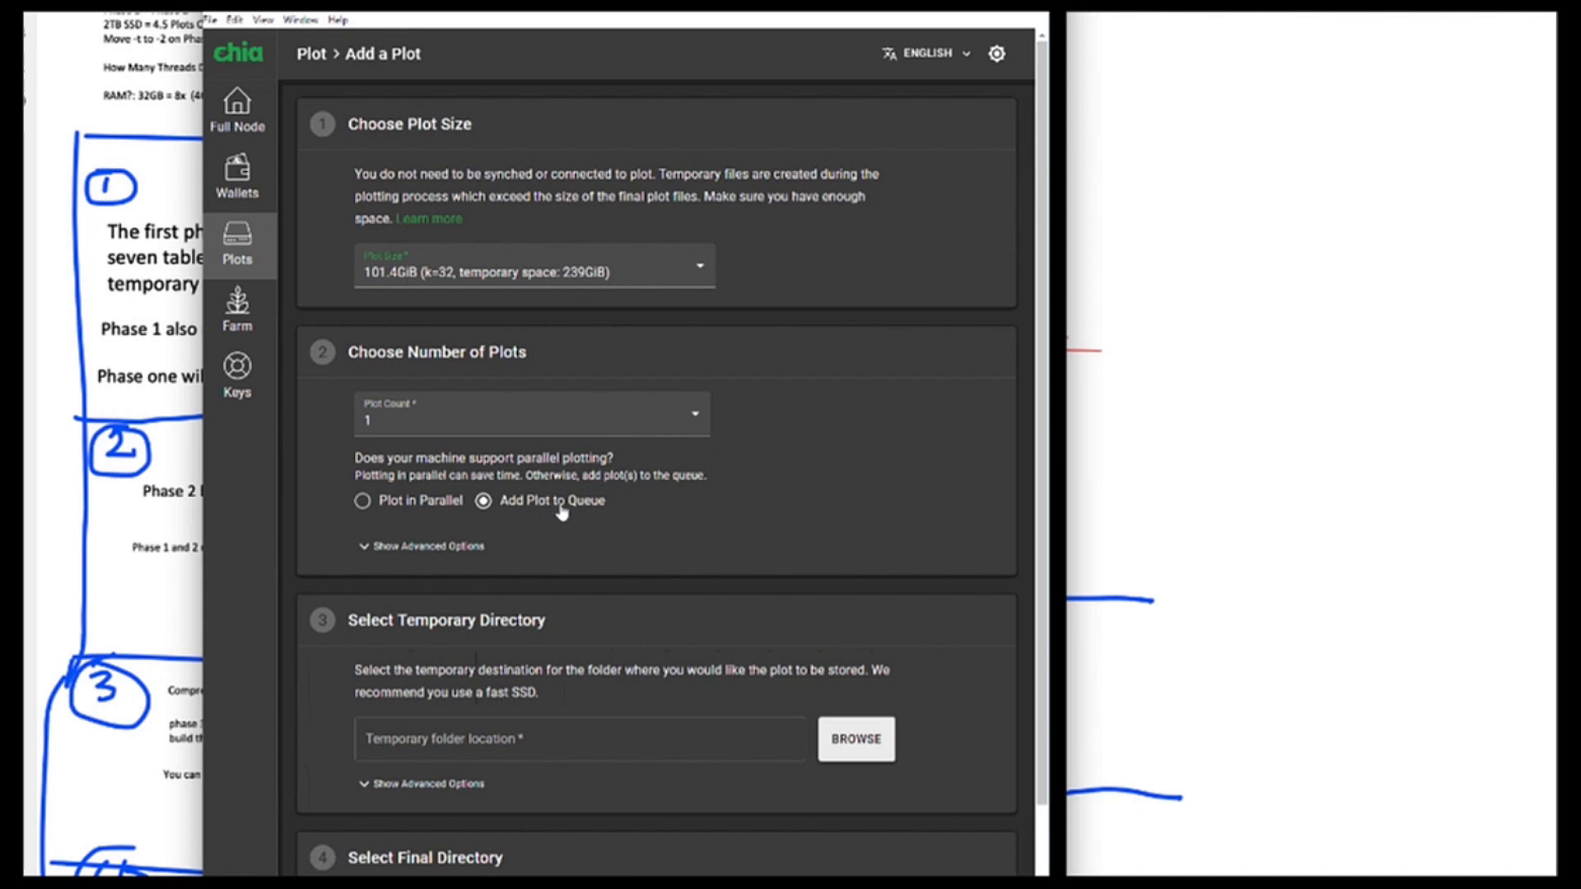
mouse_move(389, 508)
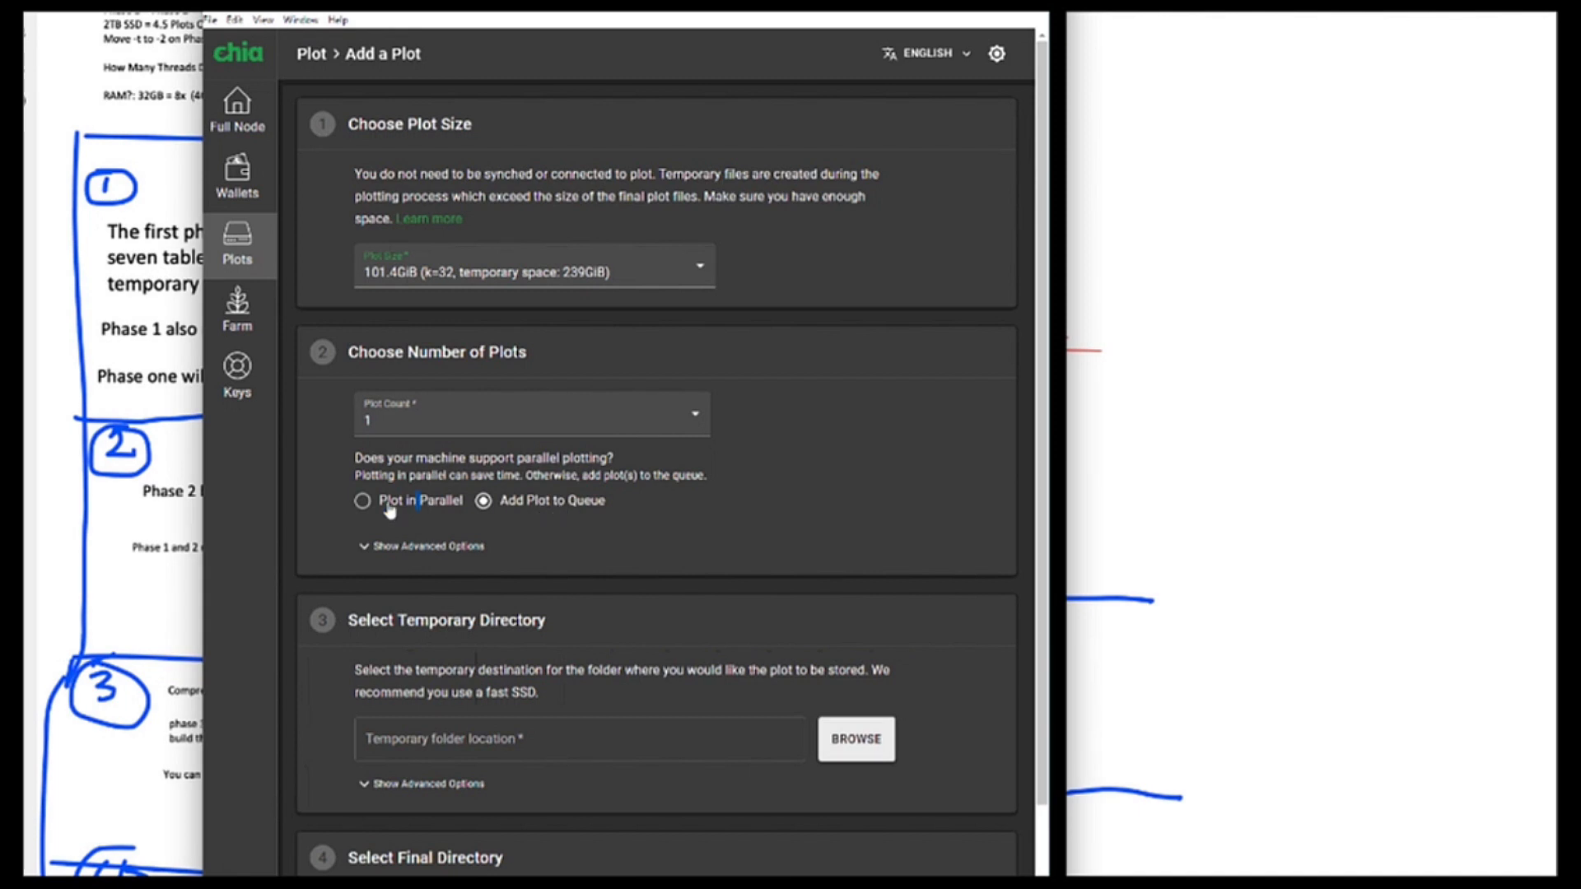
click(362, 501)
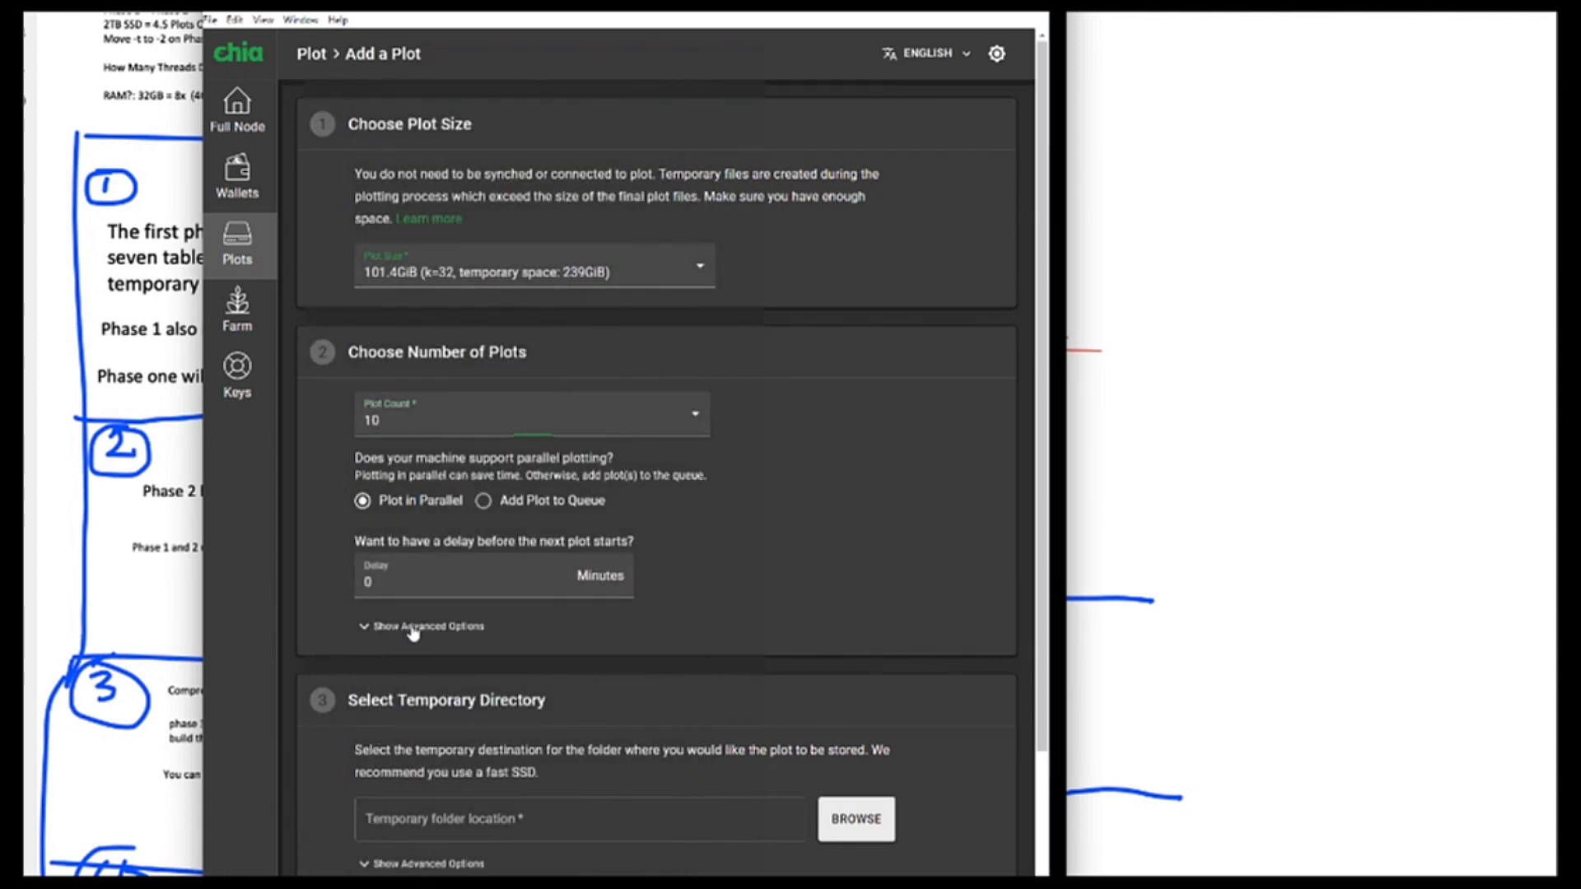
click(423, 626)
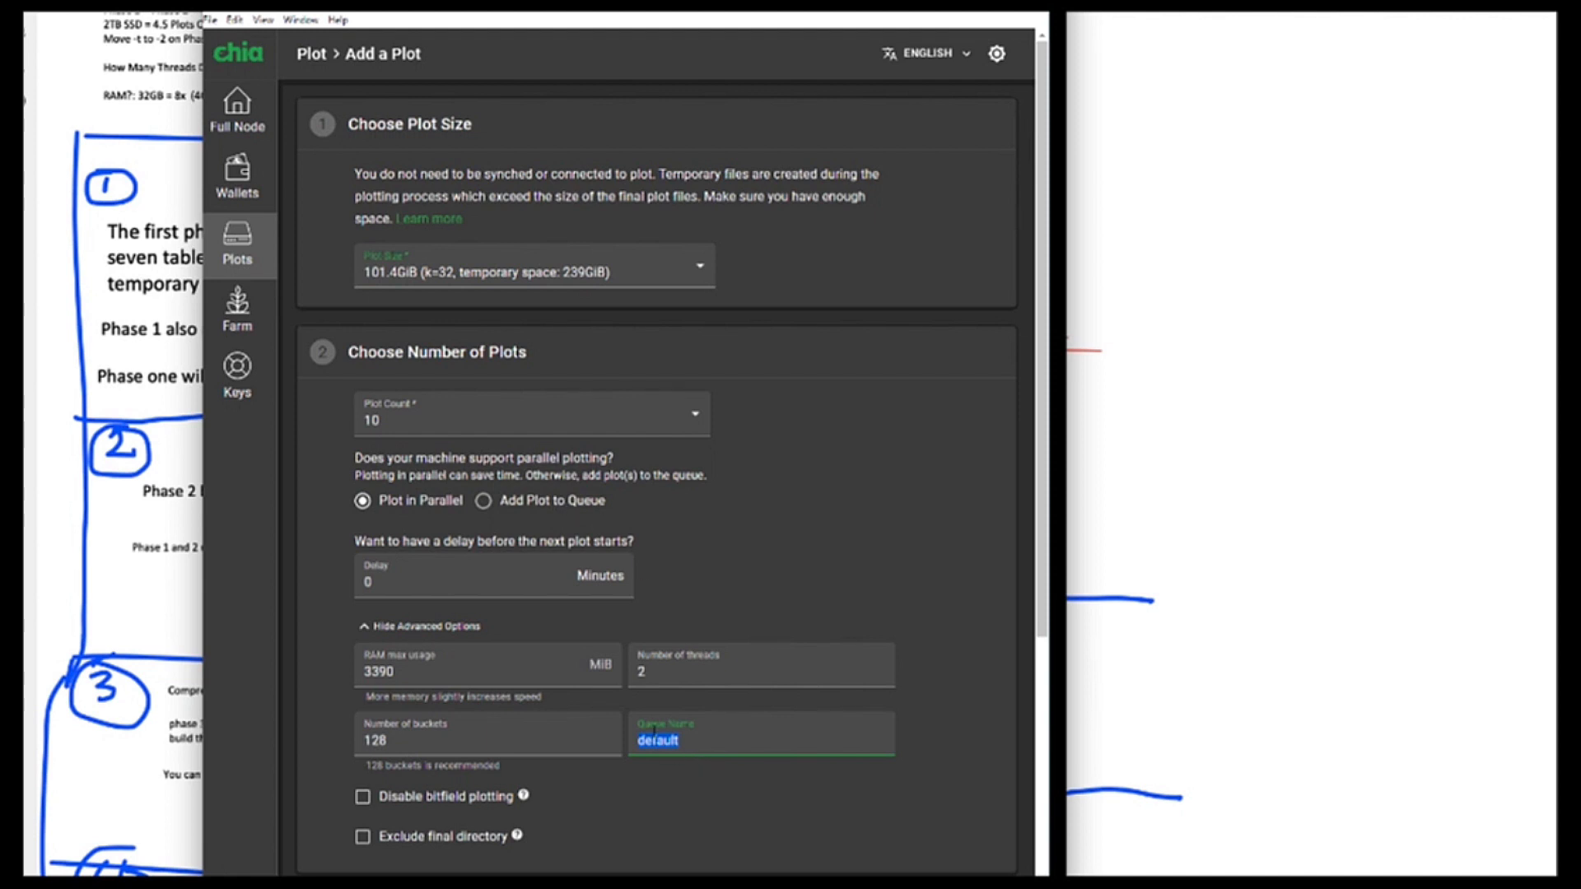
- Reveal the optional second temporary directory under Select Temporary Directory
scroll(down, 3)
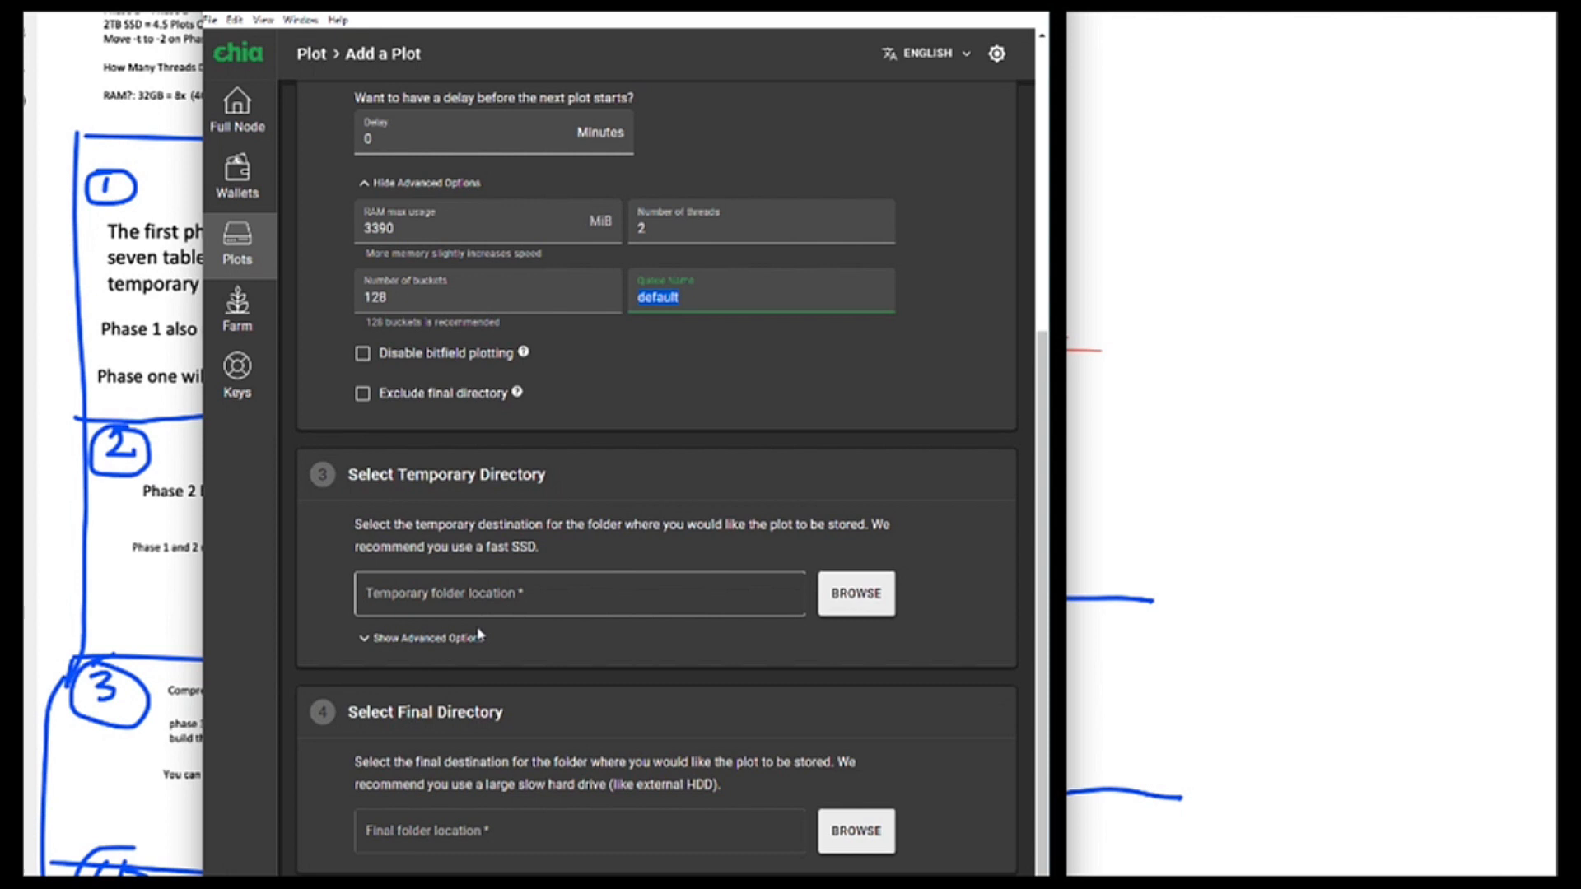
click(422, 638)
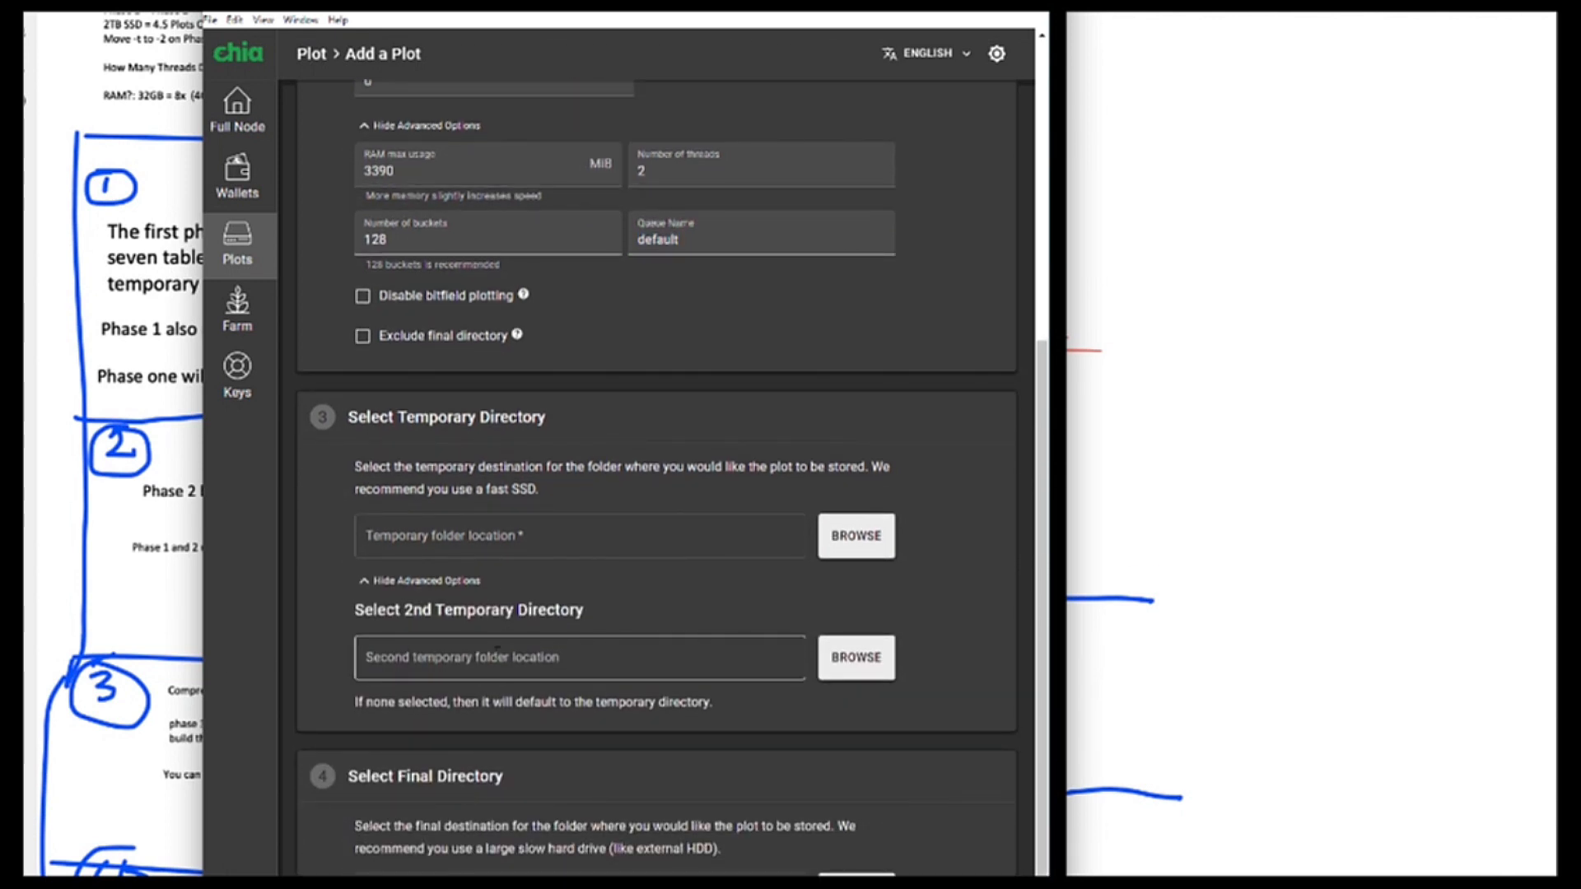
scroll(down, 3)
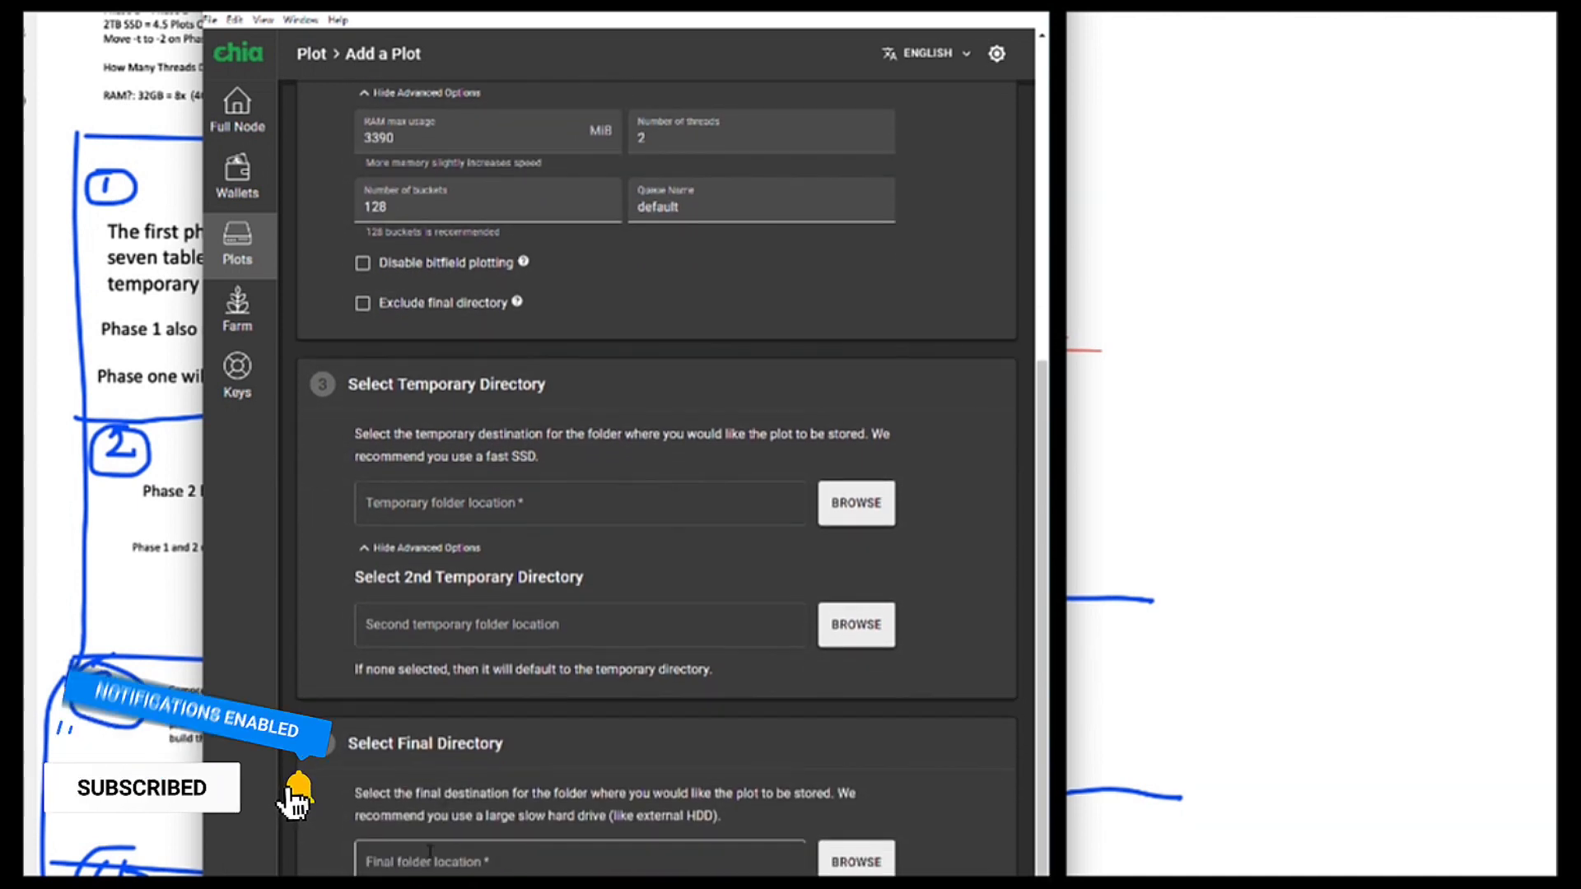
- Select the '(-t or tmp dir)' remark in the OneNote phase 1 notes
scroll(up, 3)
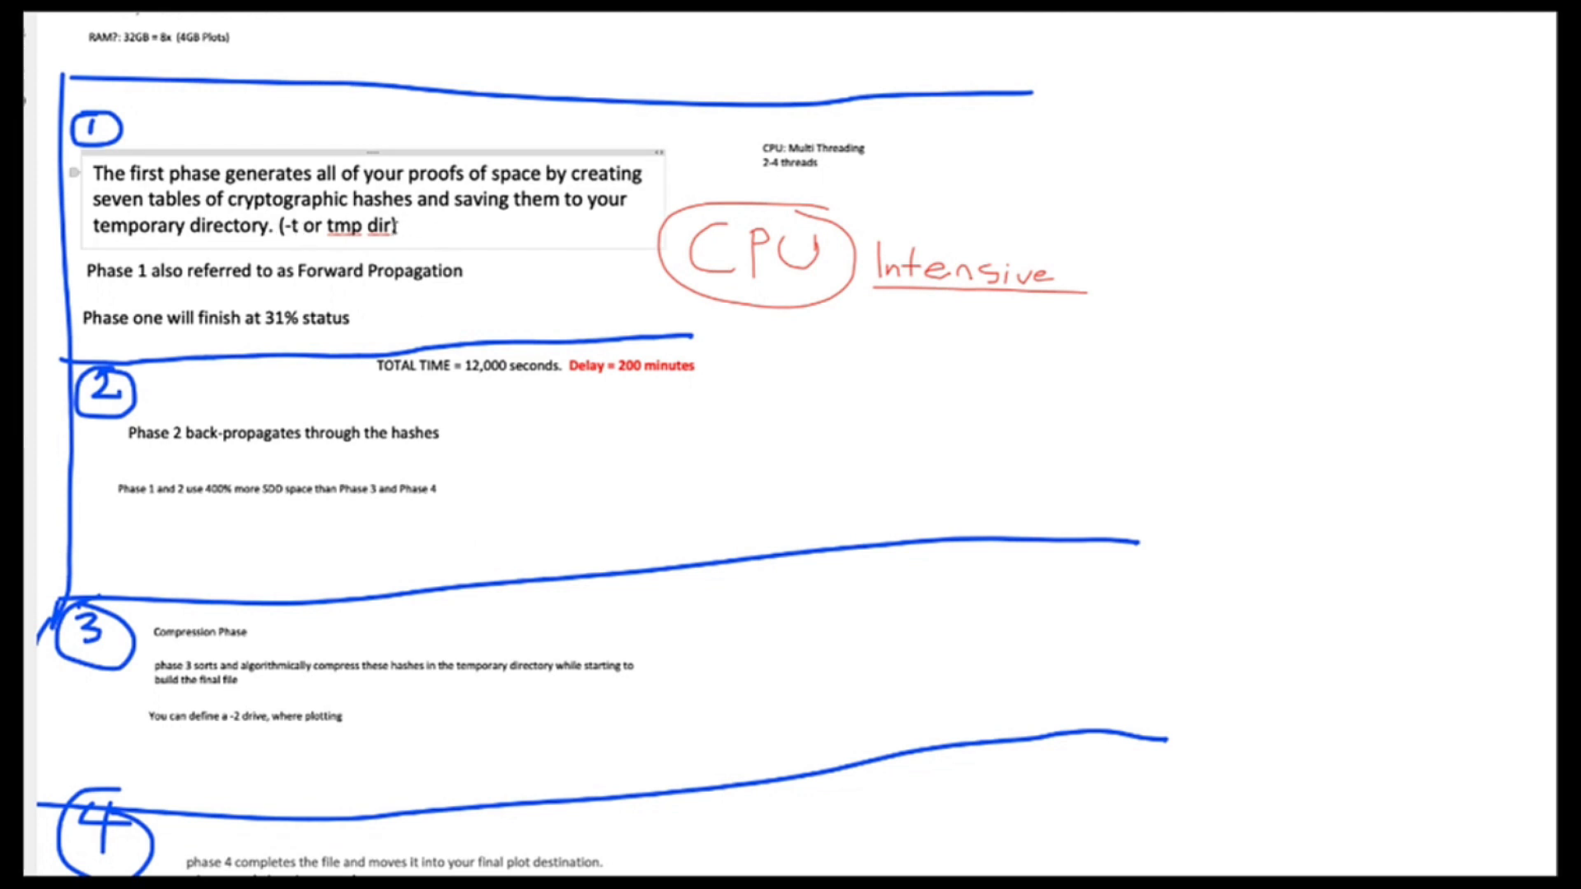
drag(282, 226, 397, 226)
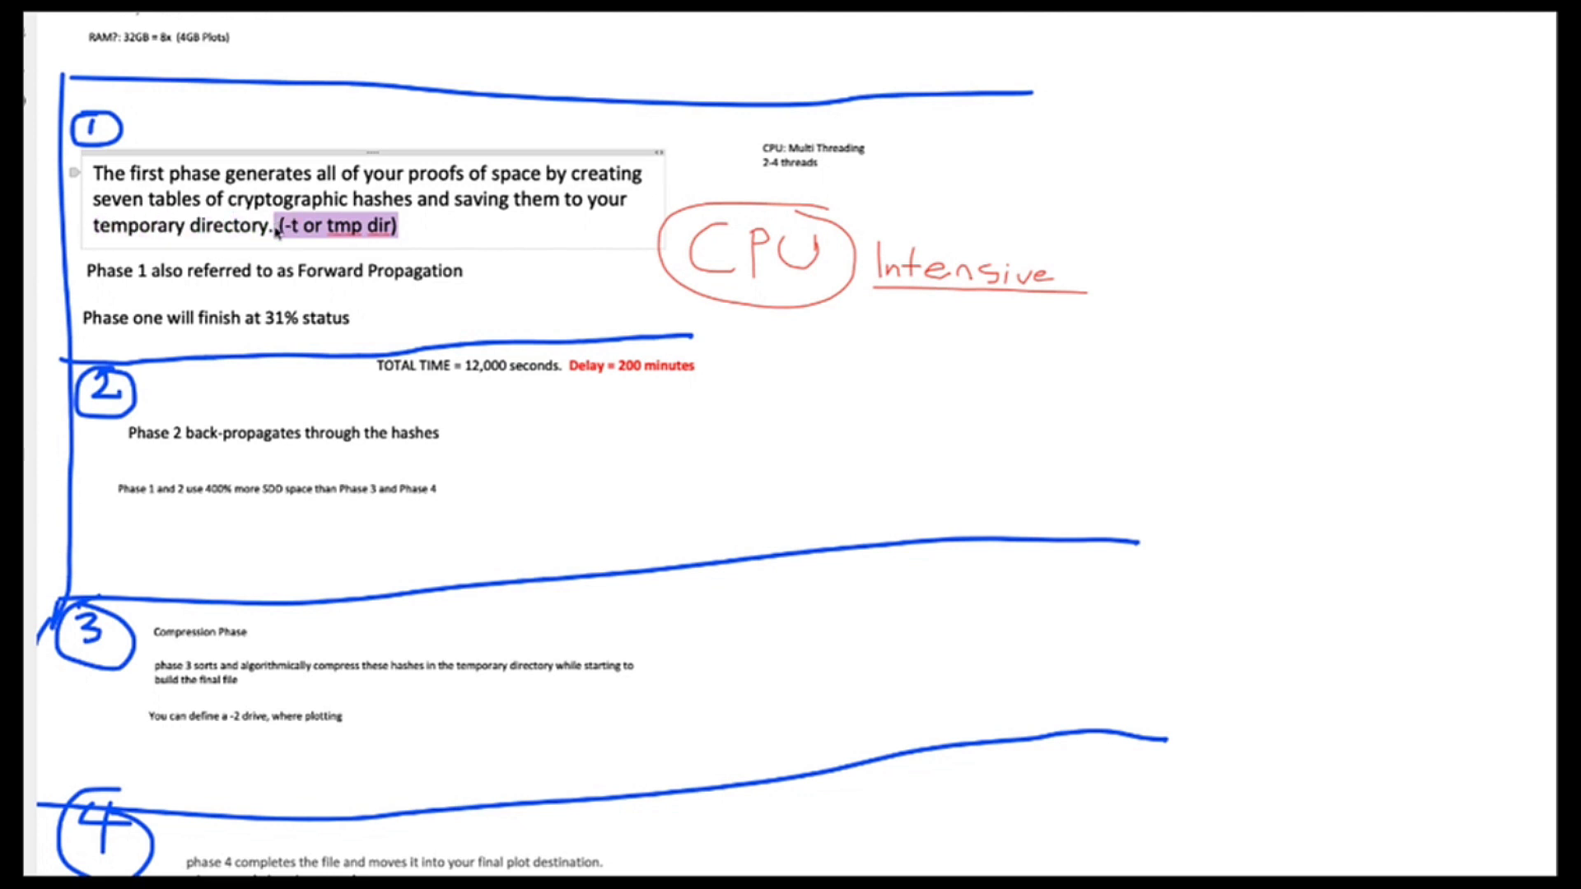
scroll(down, 3)
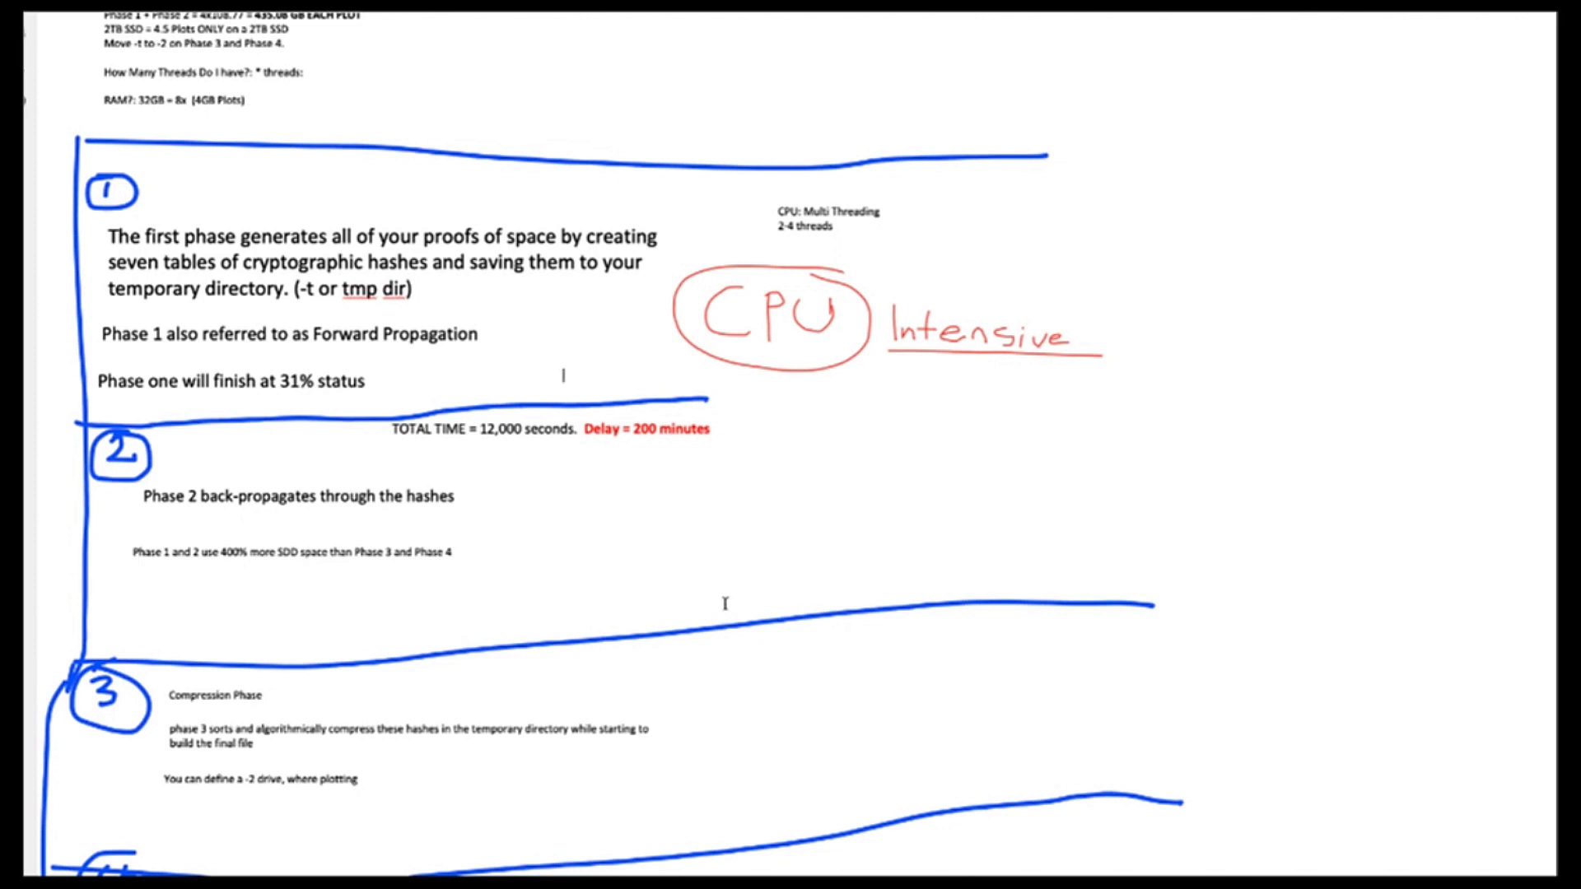
- Bring the RAM note (5GB max, 4GB recommended, 2GB minimum) into view
scroll(down, 3)
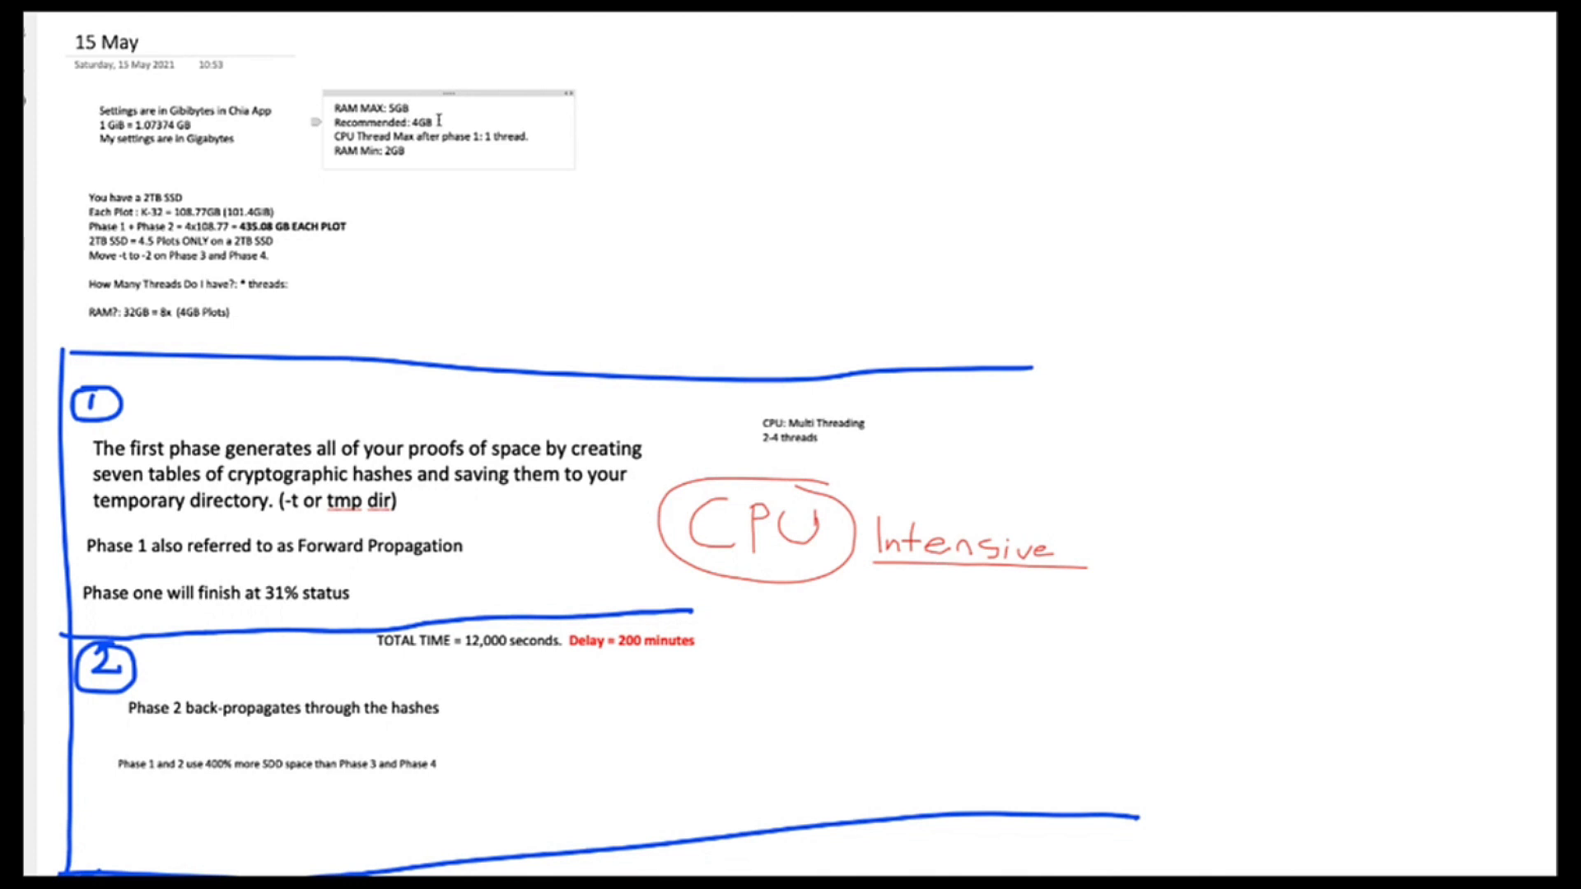
double_click(418, 122)
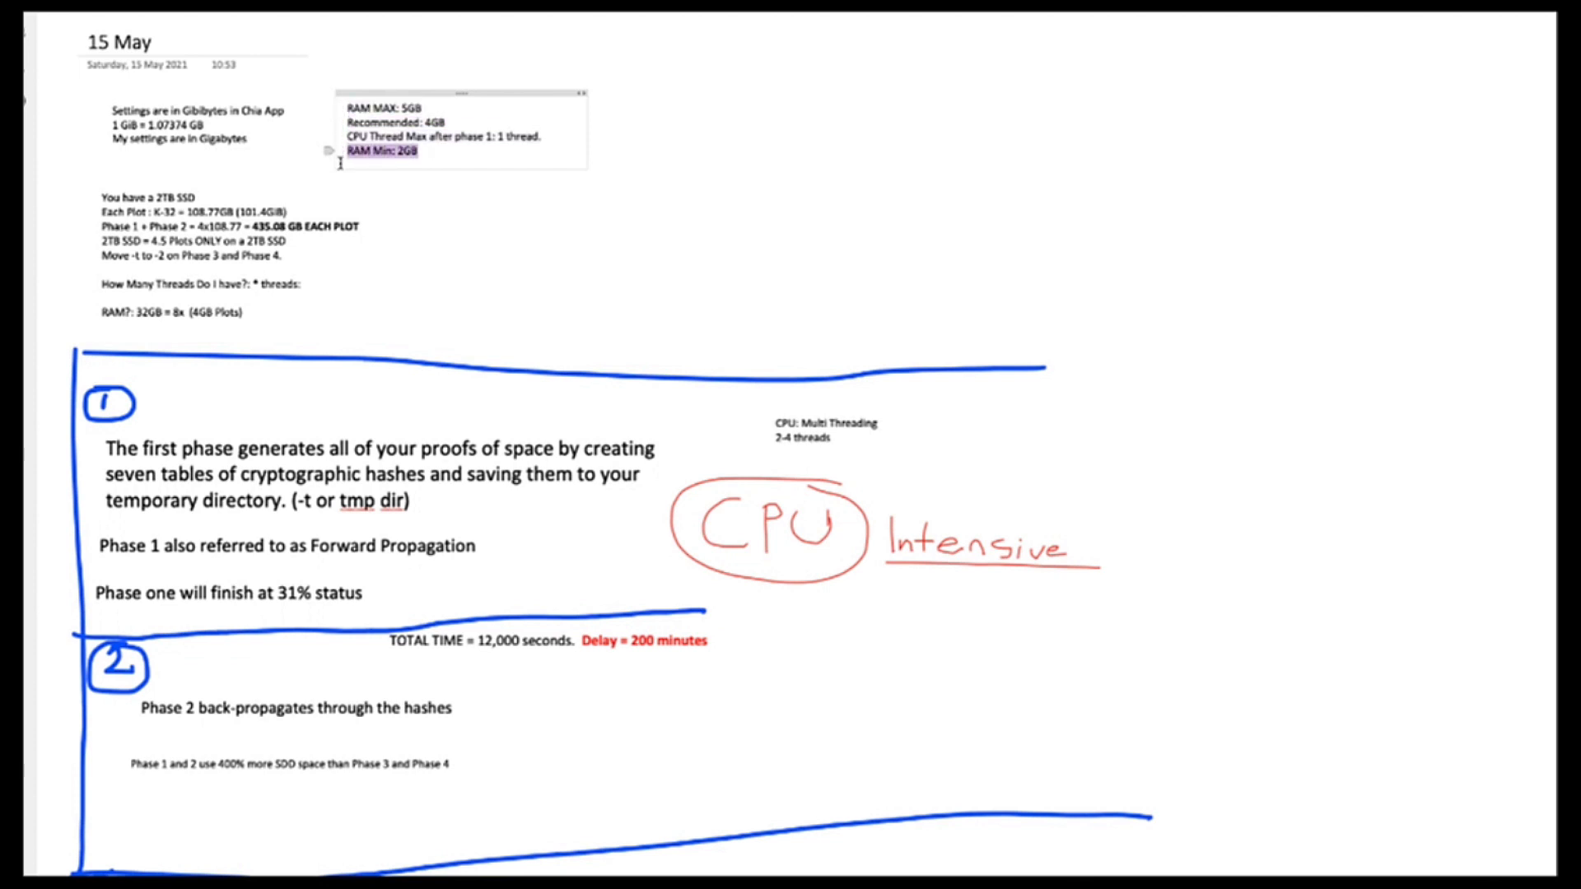
click(423, 153)
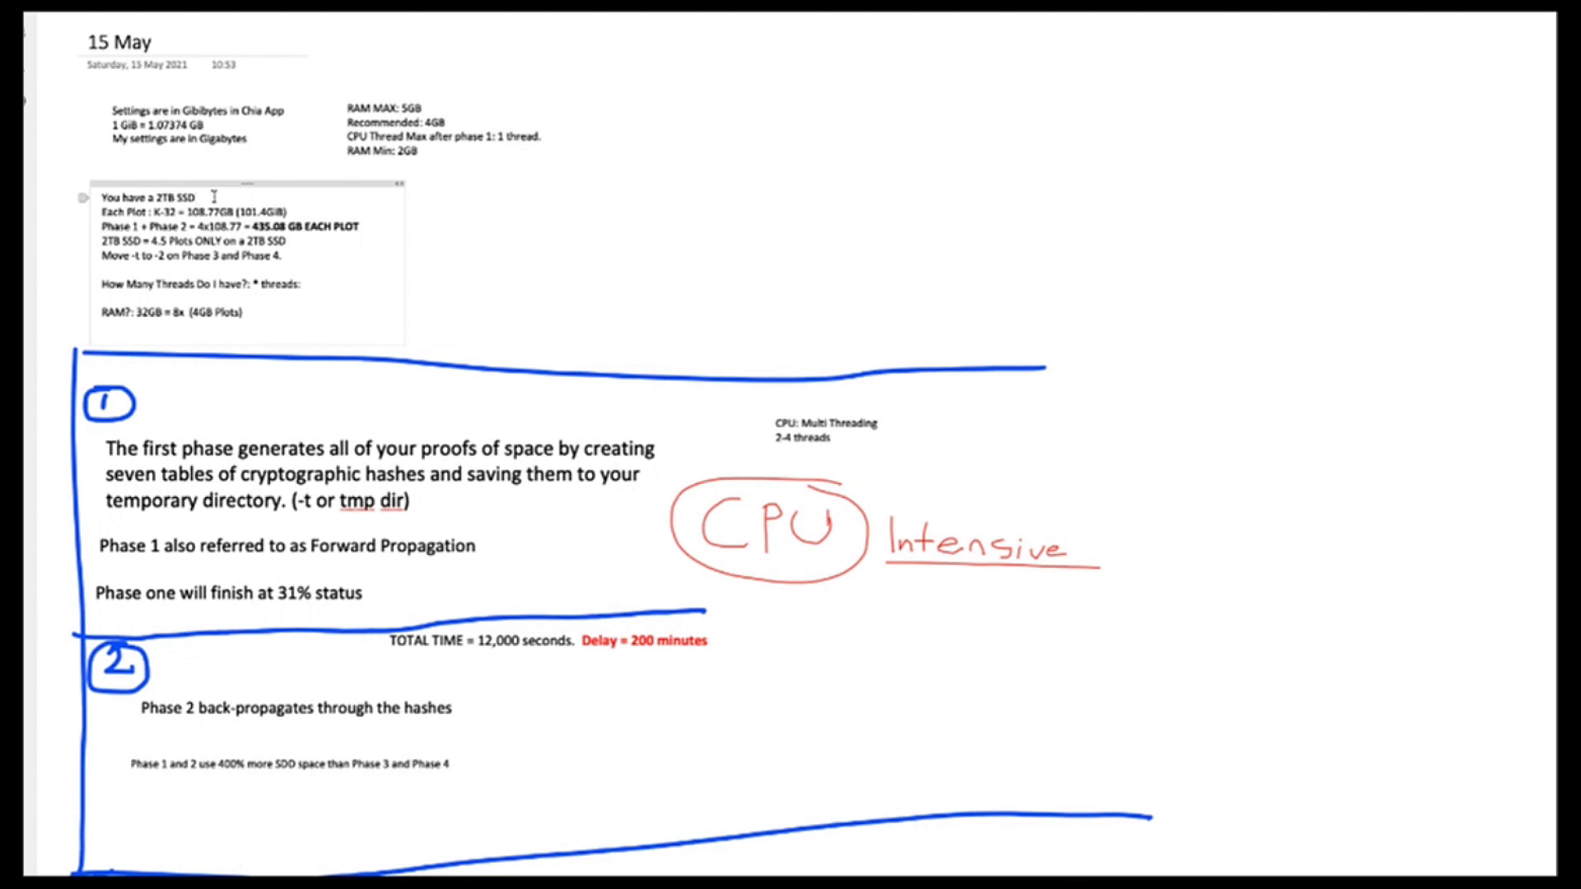
scroll(down, 3)
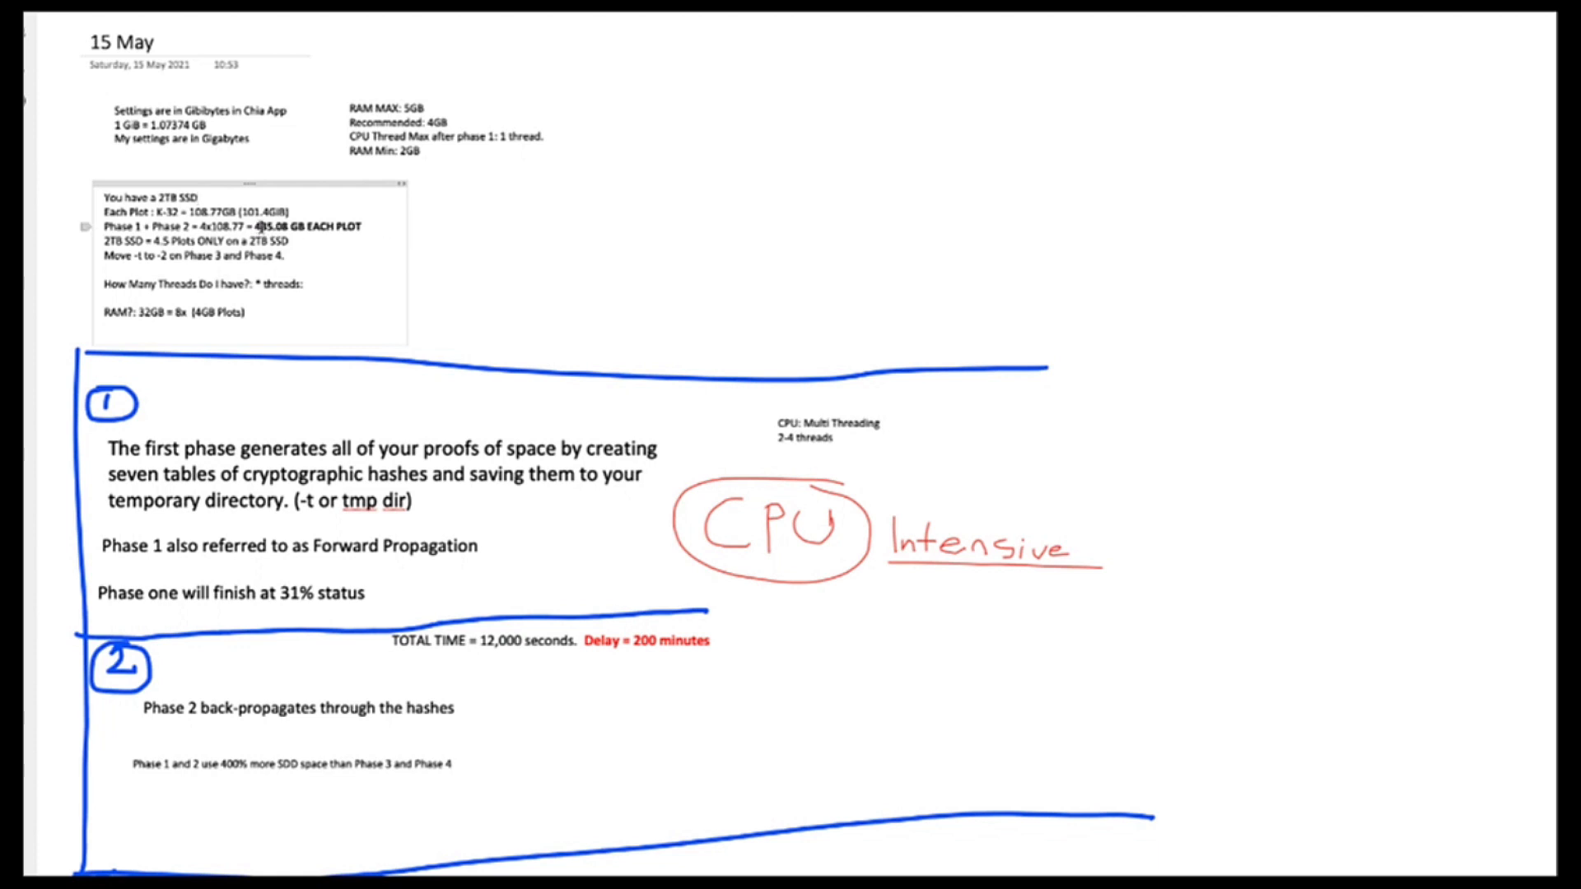
double_click(191, 243)
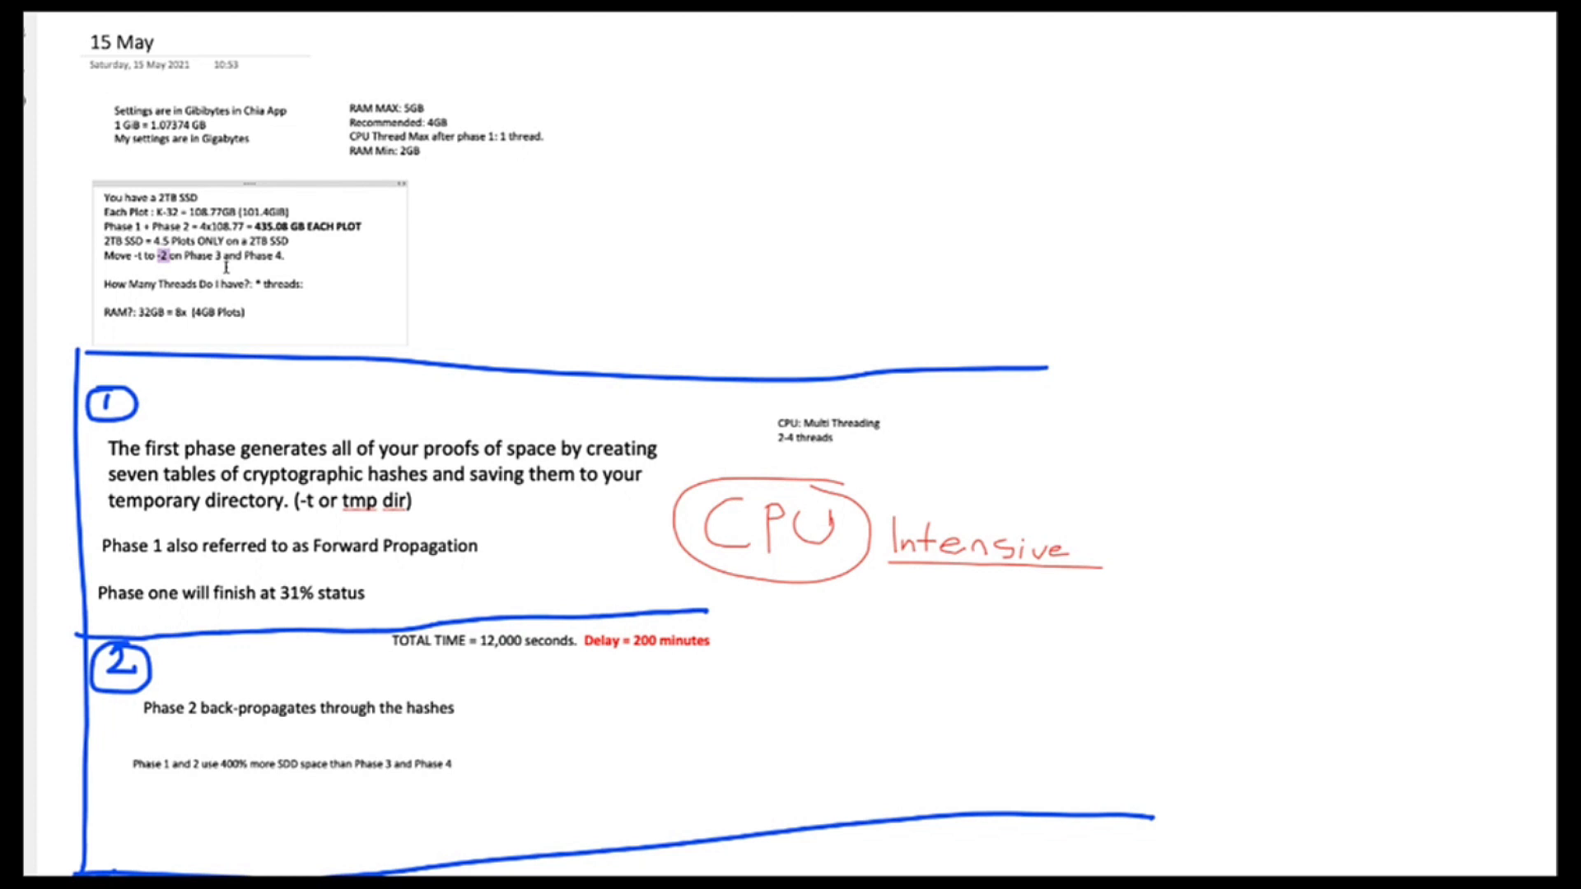
double_click(176, 284)
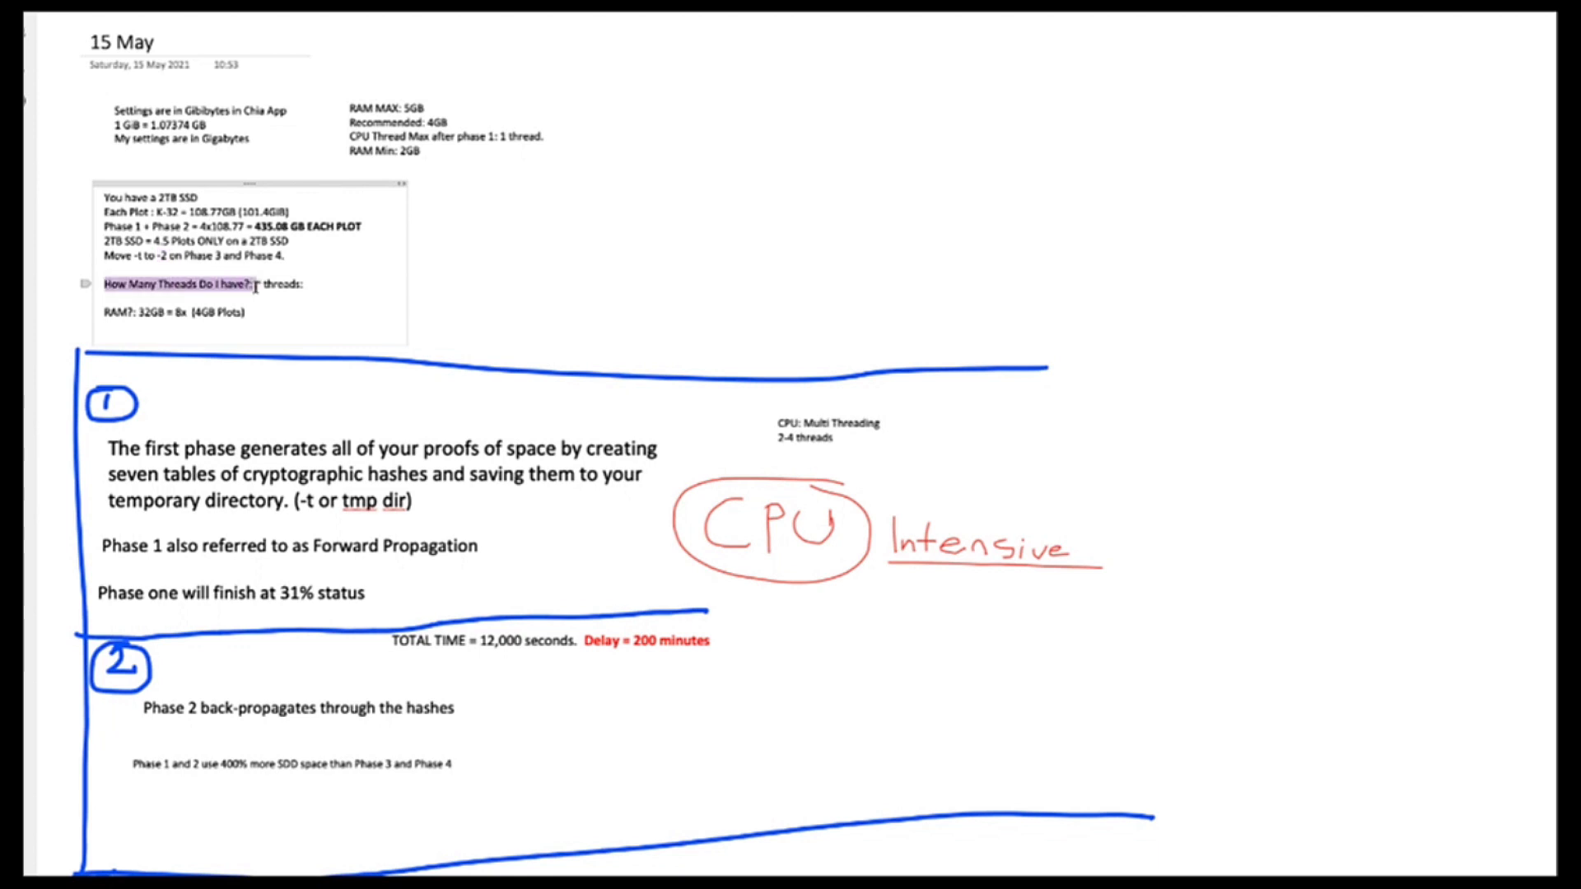
text(*)
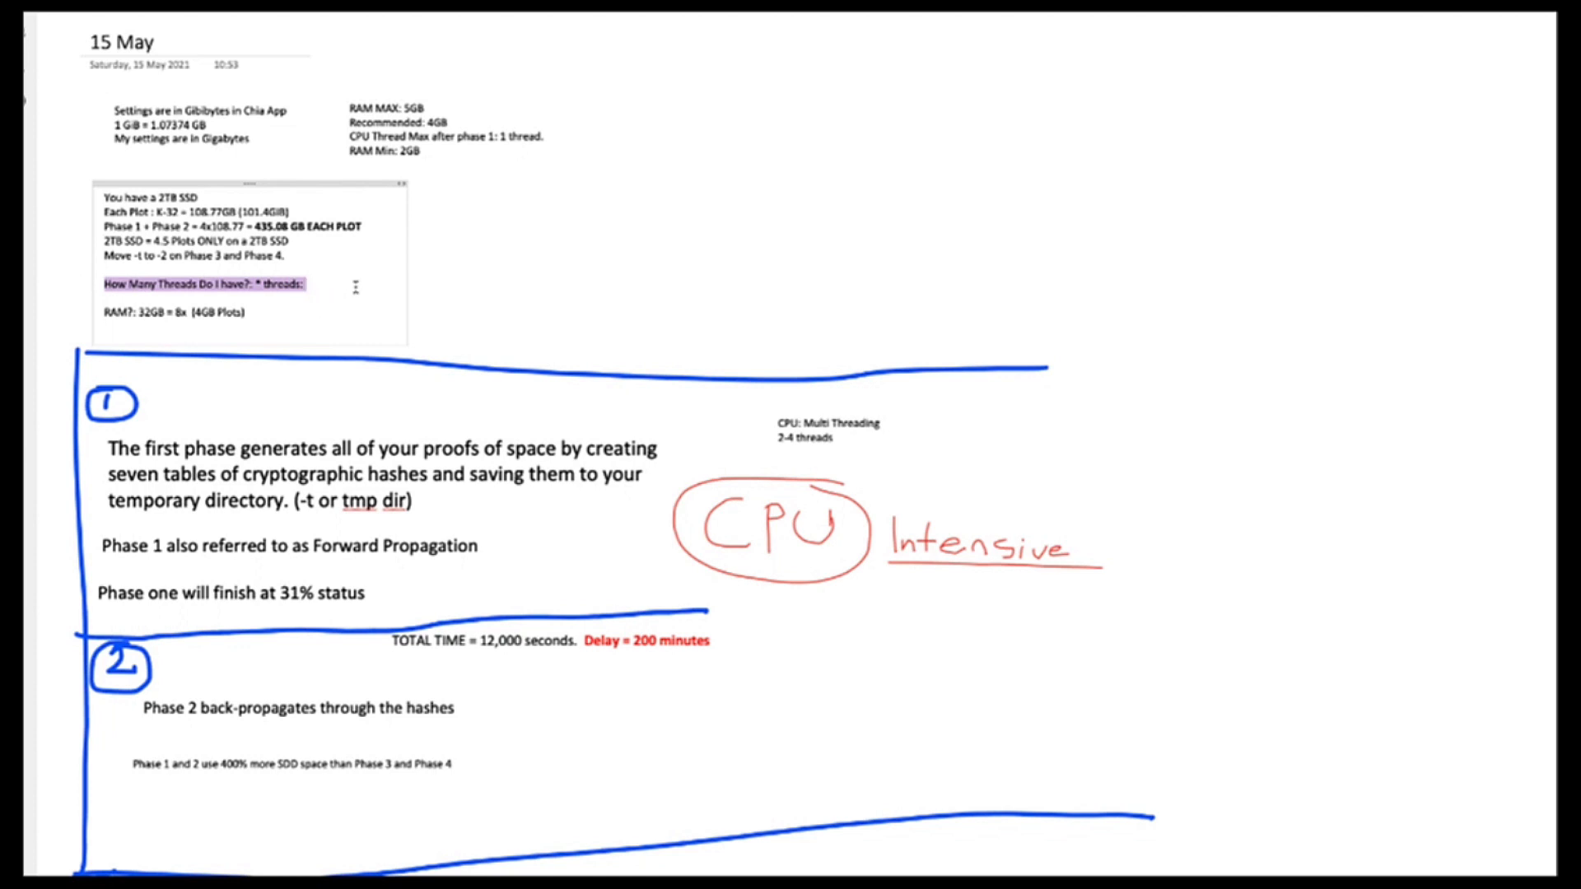
click(351, 284)
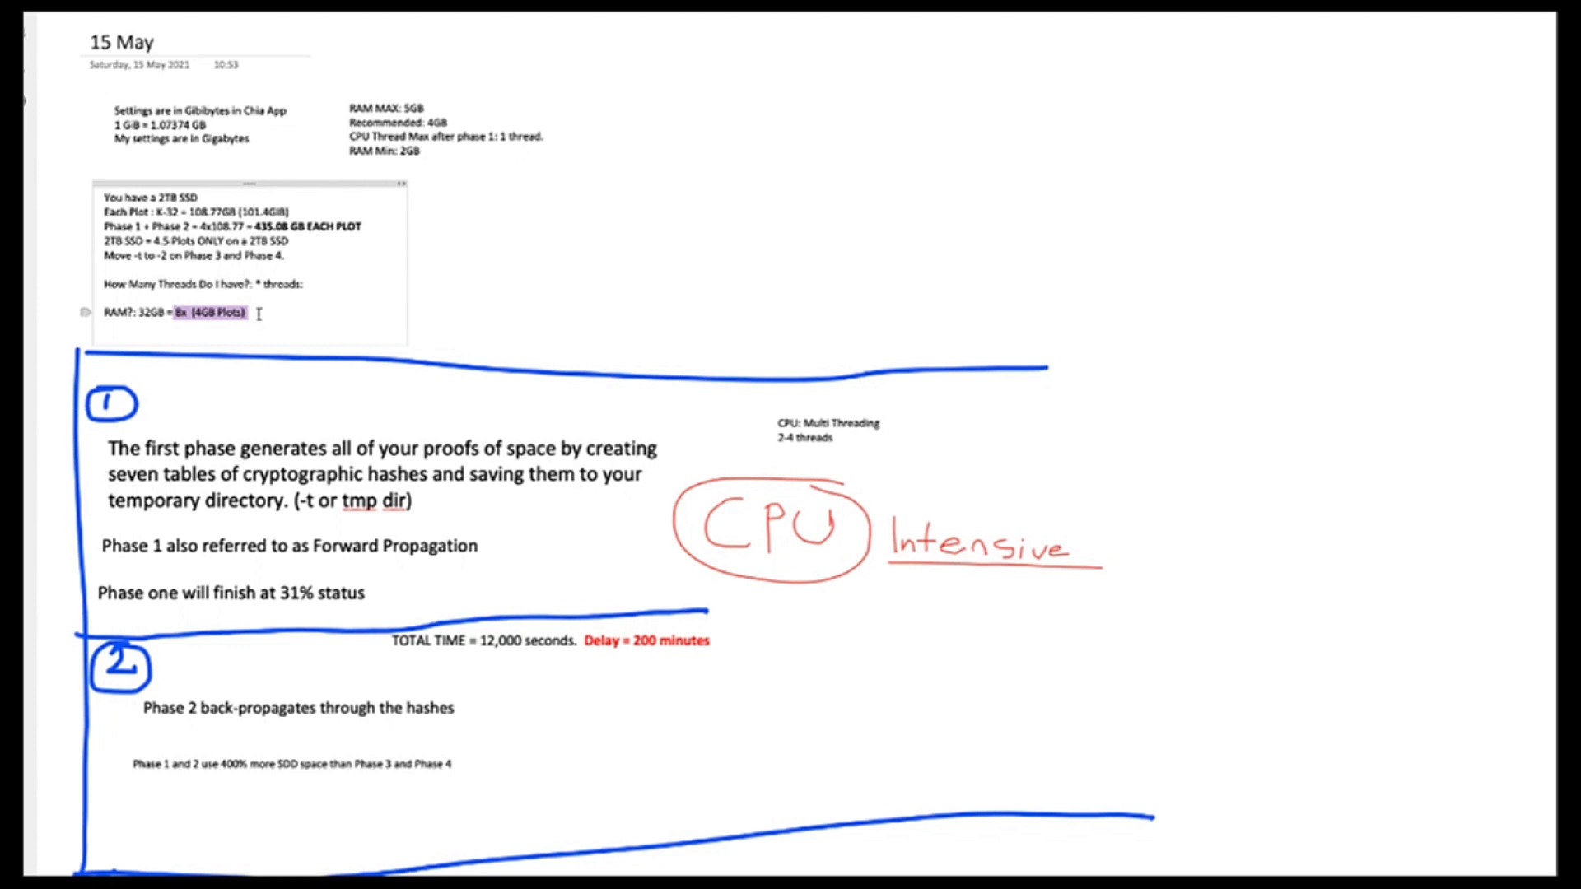
mouse_move(246, 318)
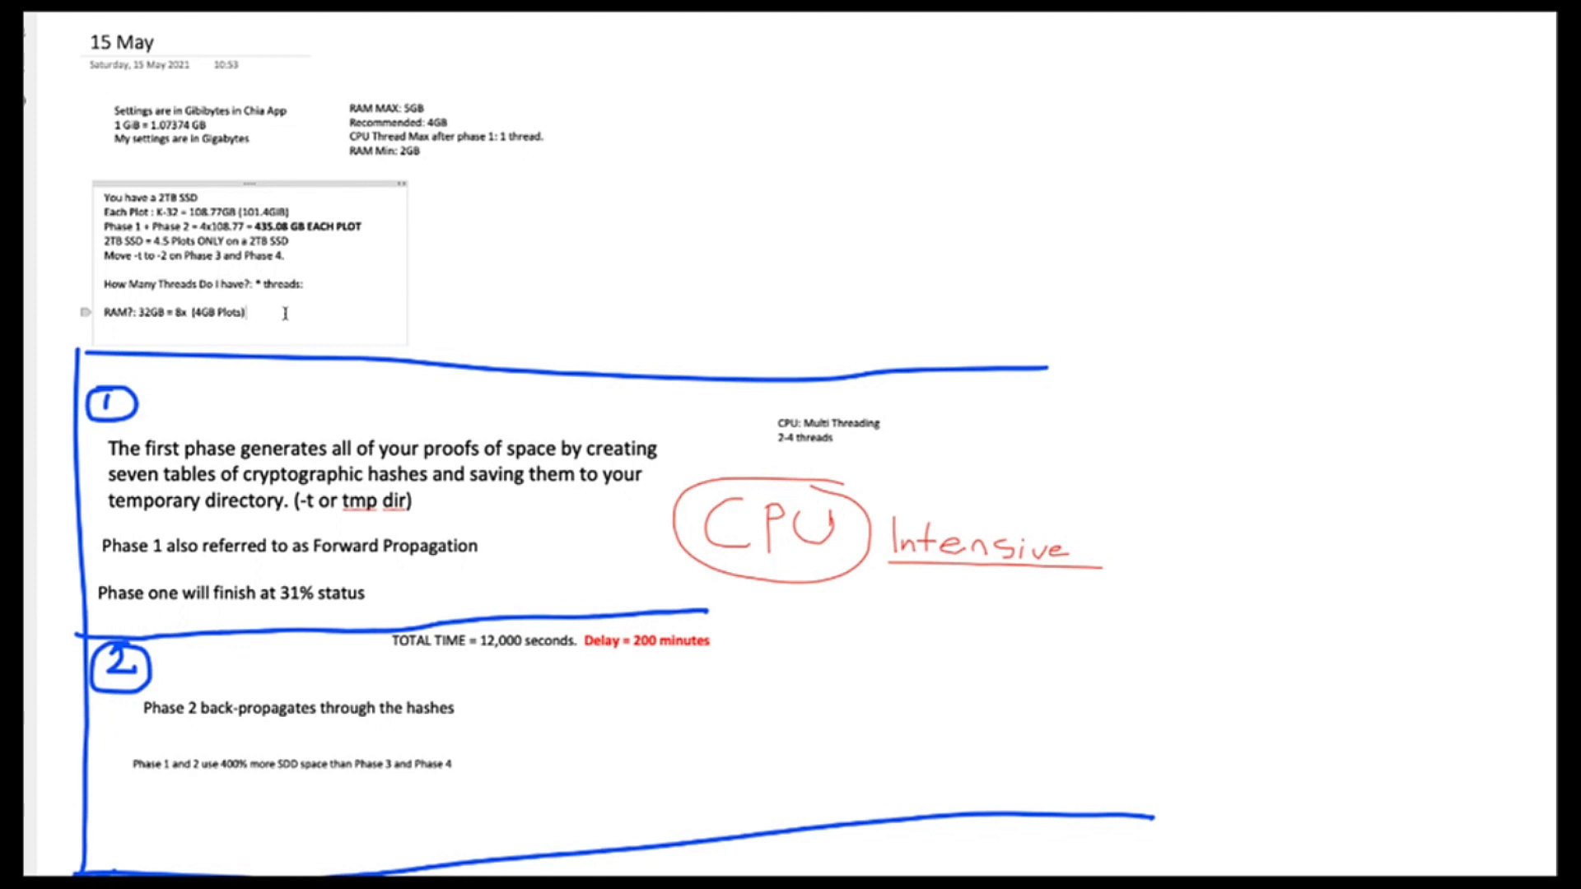
drag(97, 196, 248, 313)
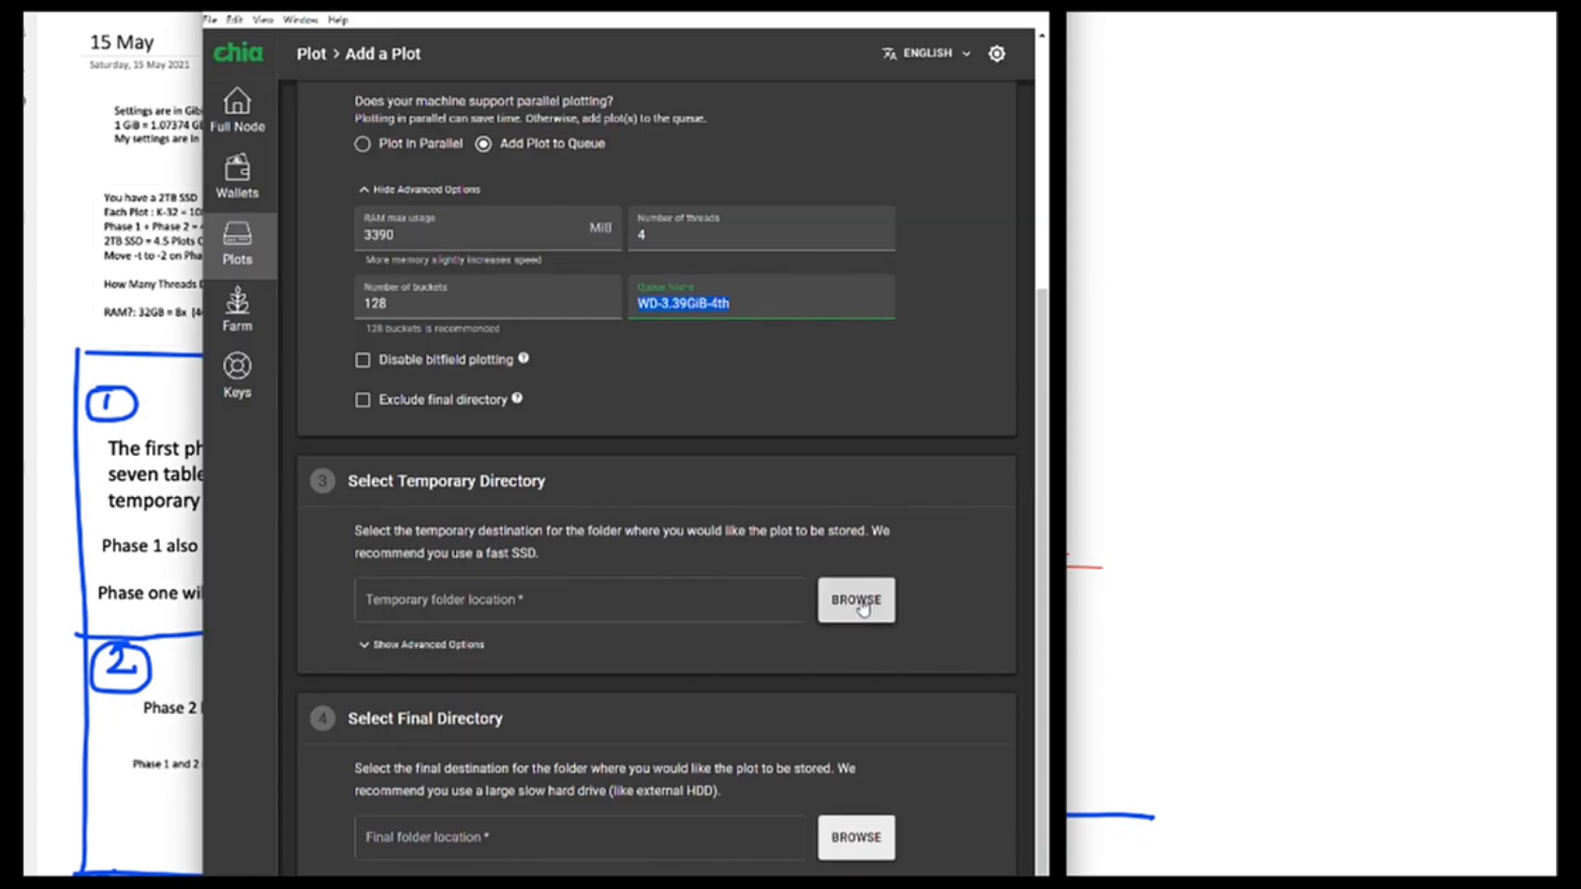
mouse_move(536, 634)
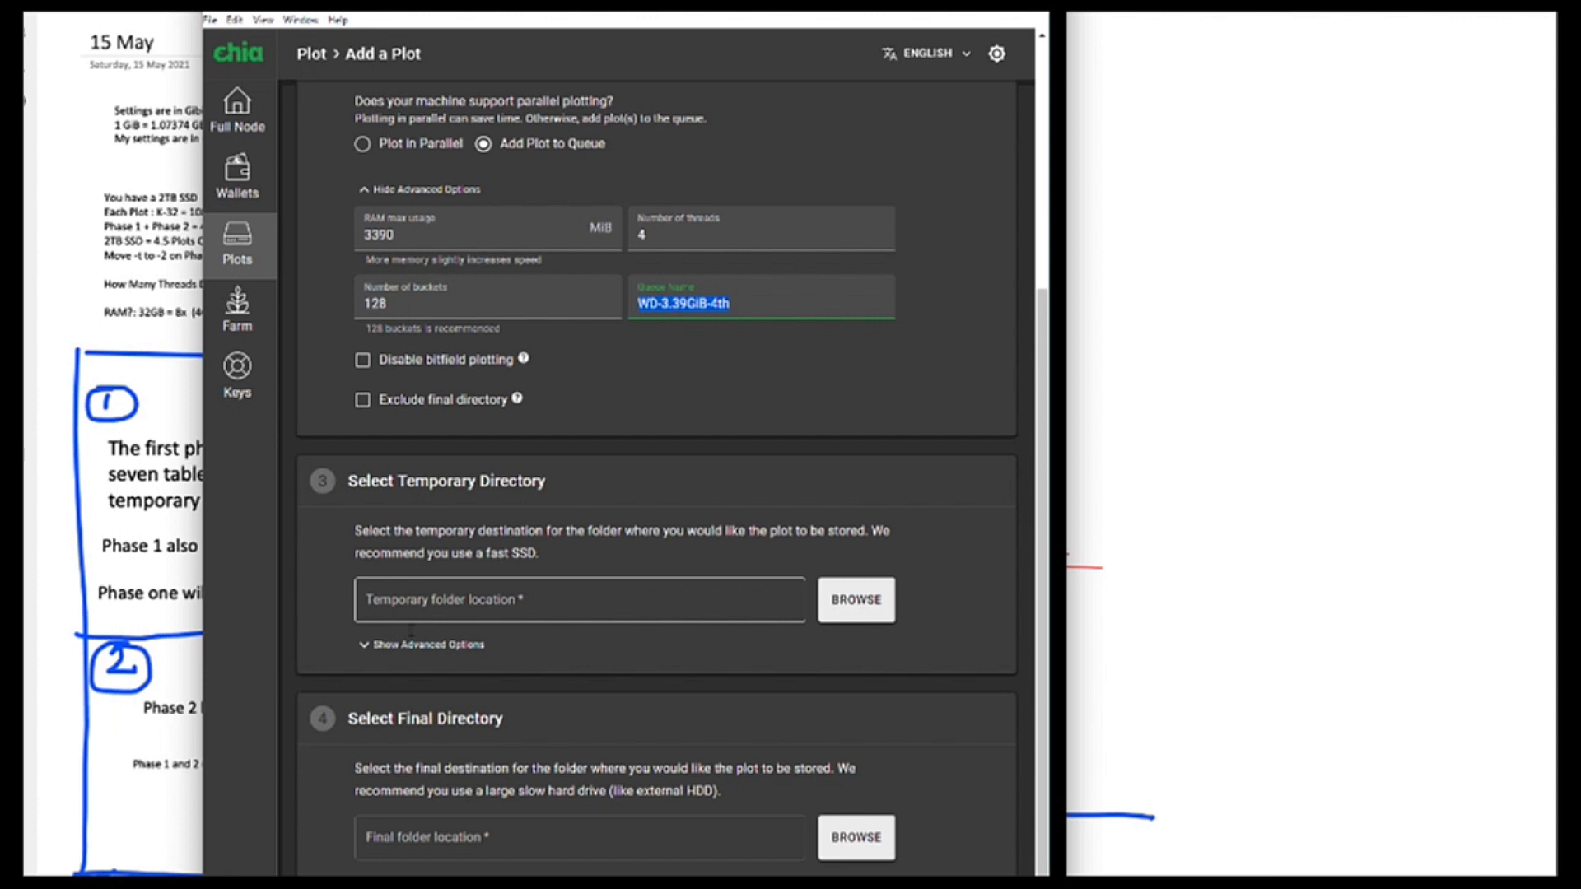
- Show the Select 2nd Temporary Directory option on the Add a Plot page
click(425, 644)
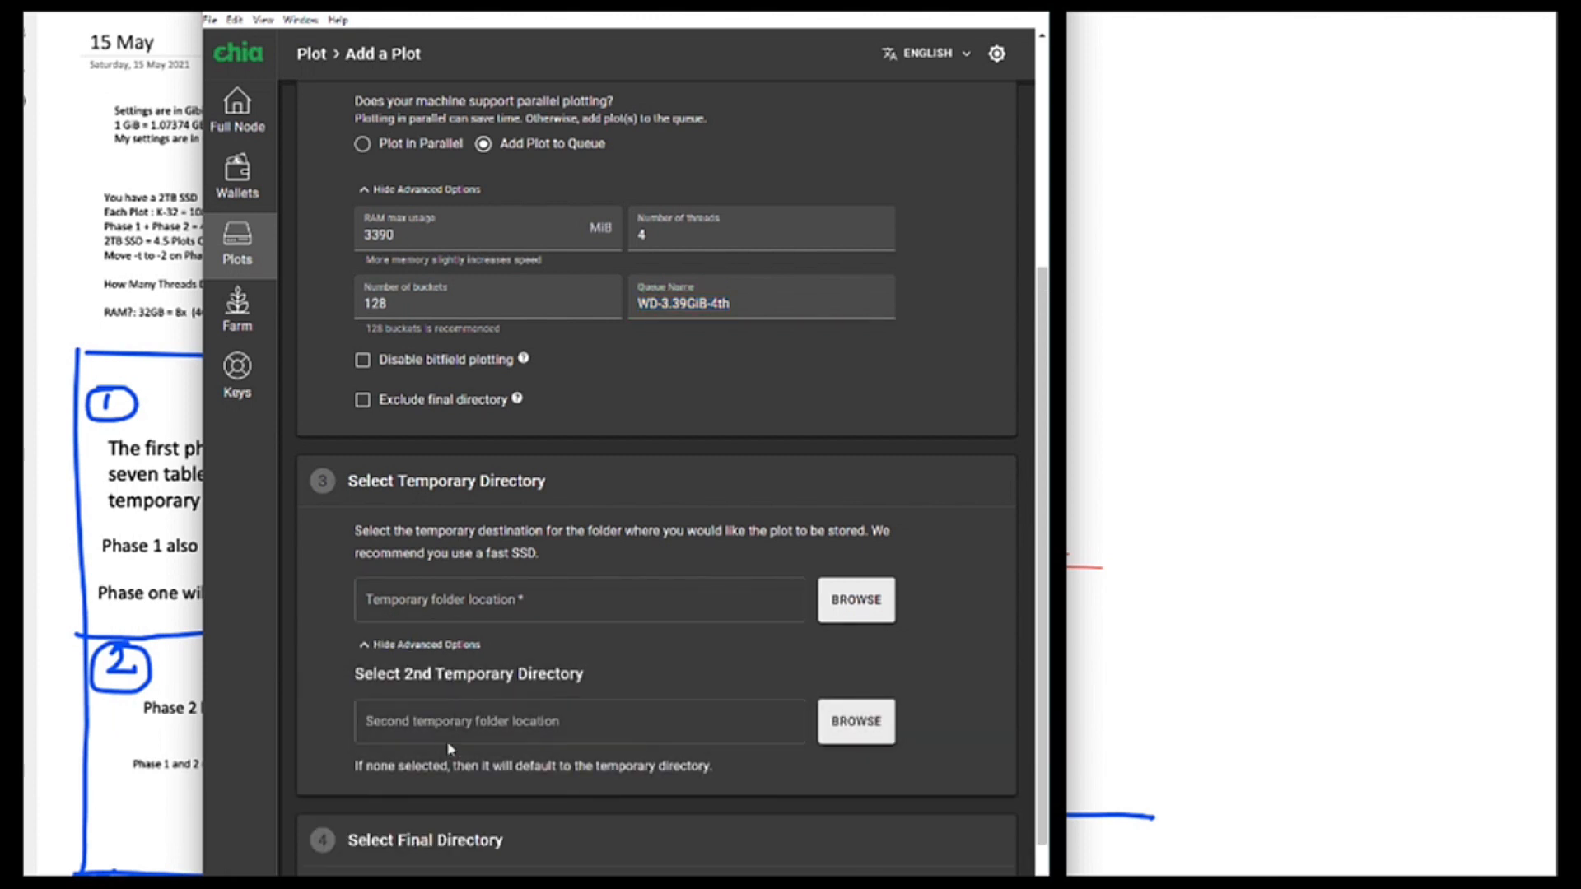
click(578, 721)
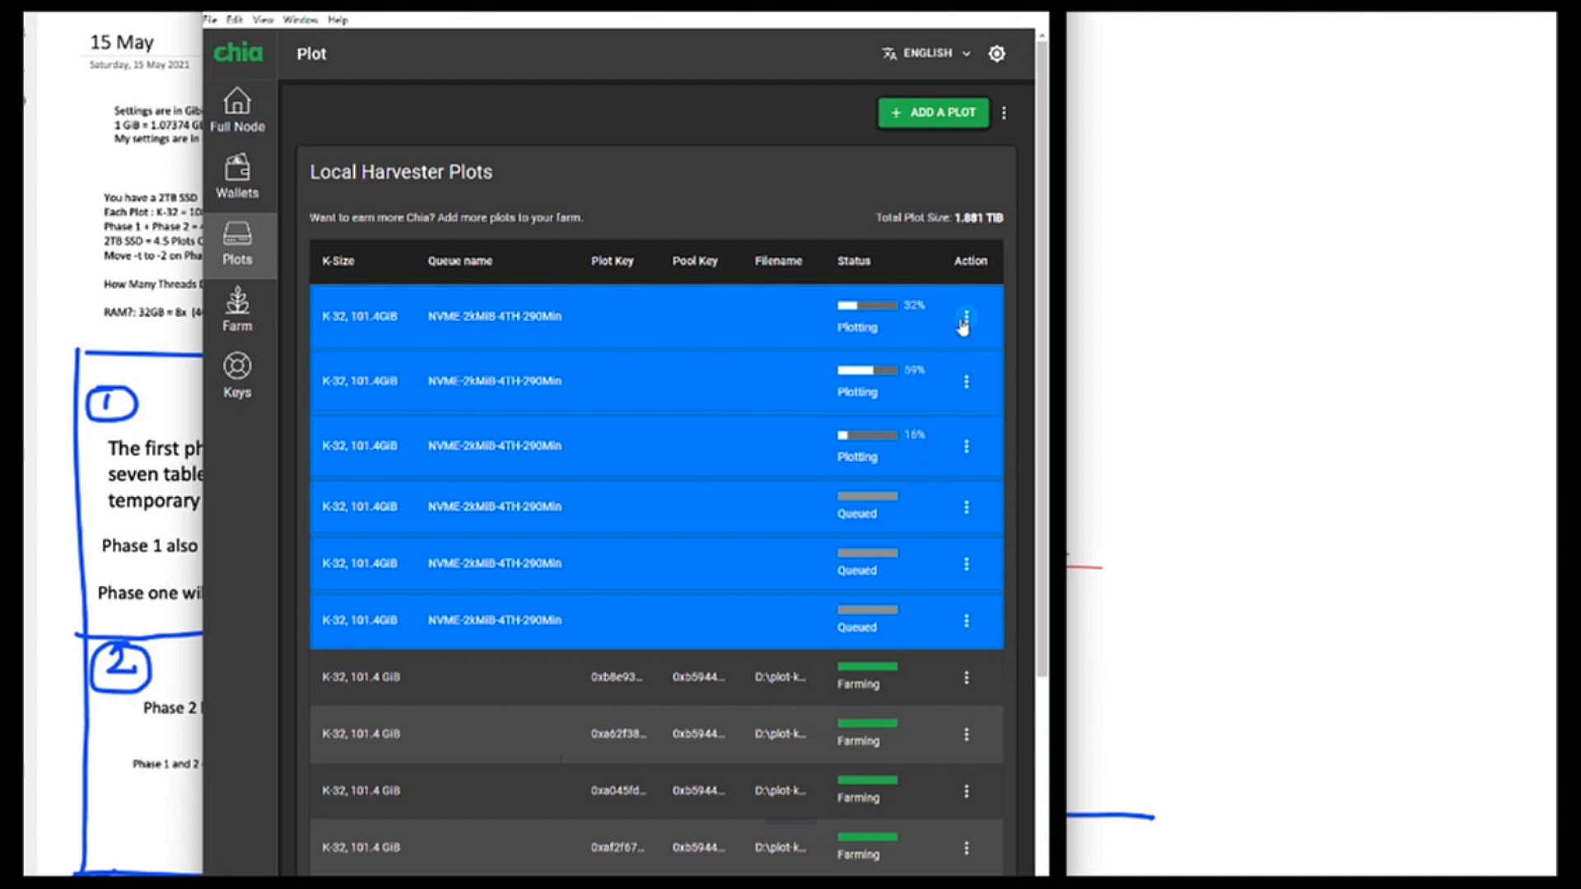
mouse_move(906, 320)
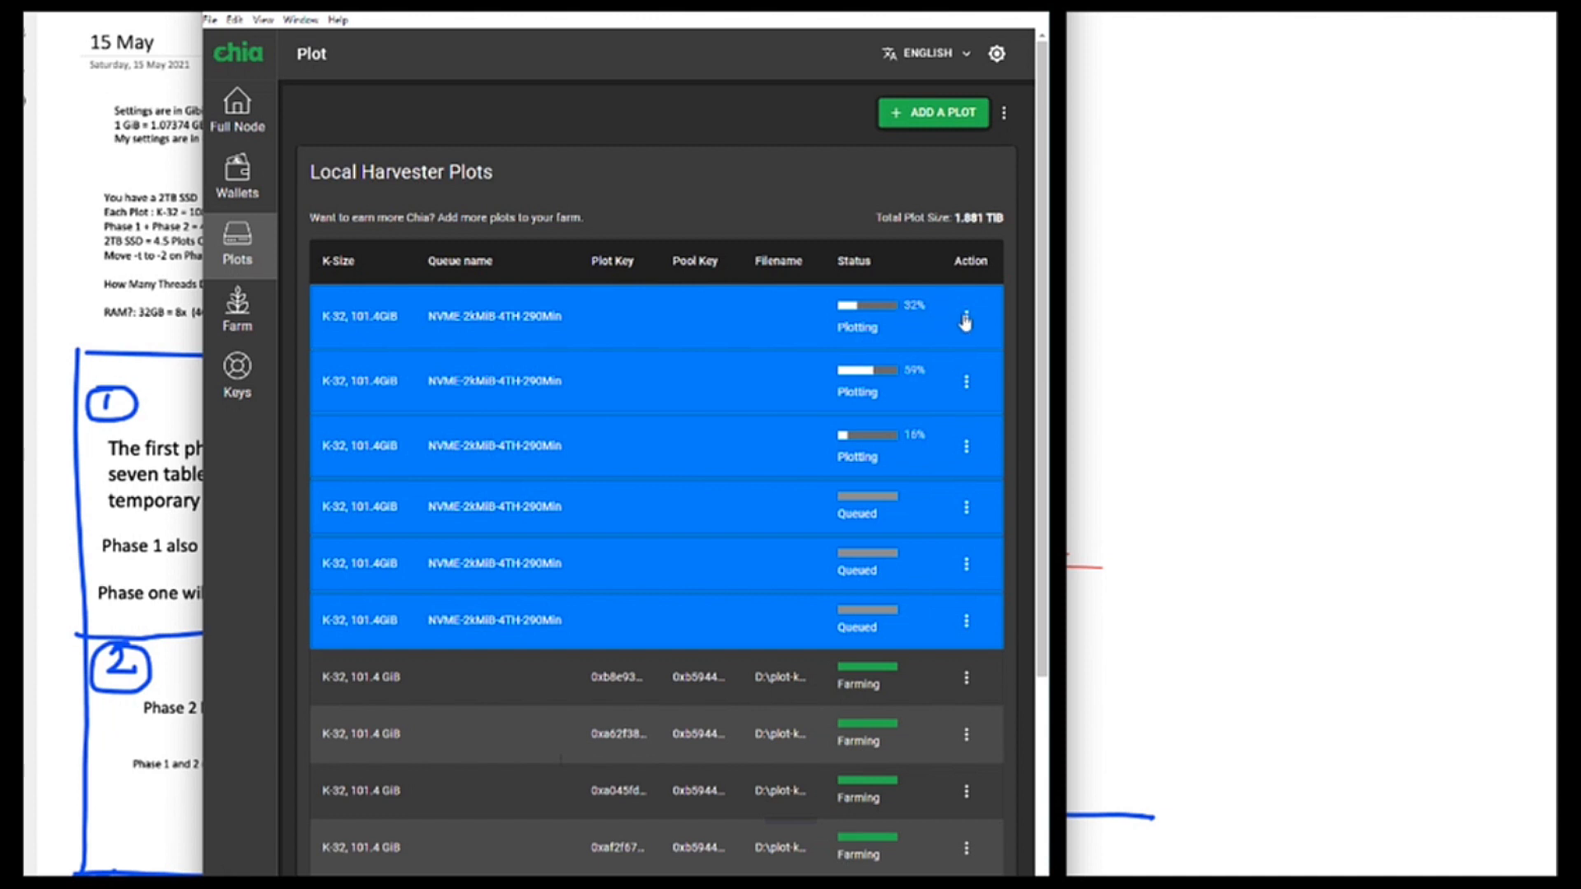
- View the log of the 32%-complete plot from its Action menu
click(965, 316)
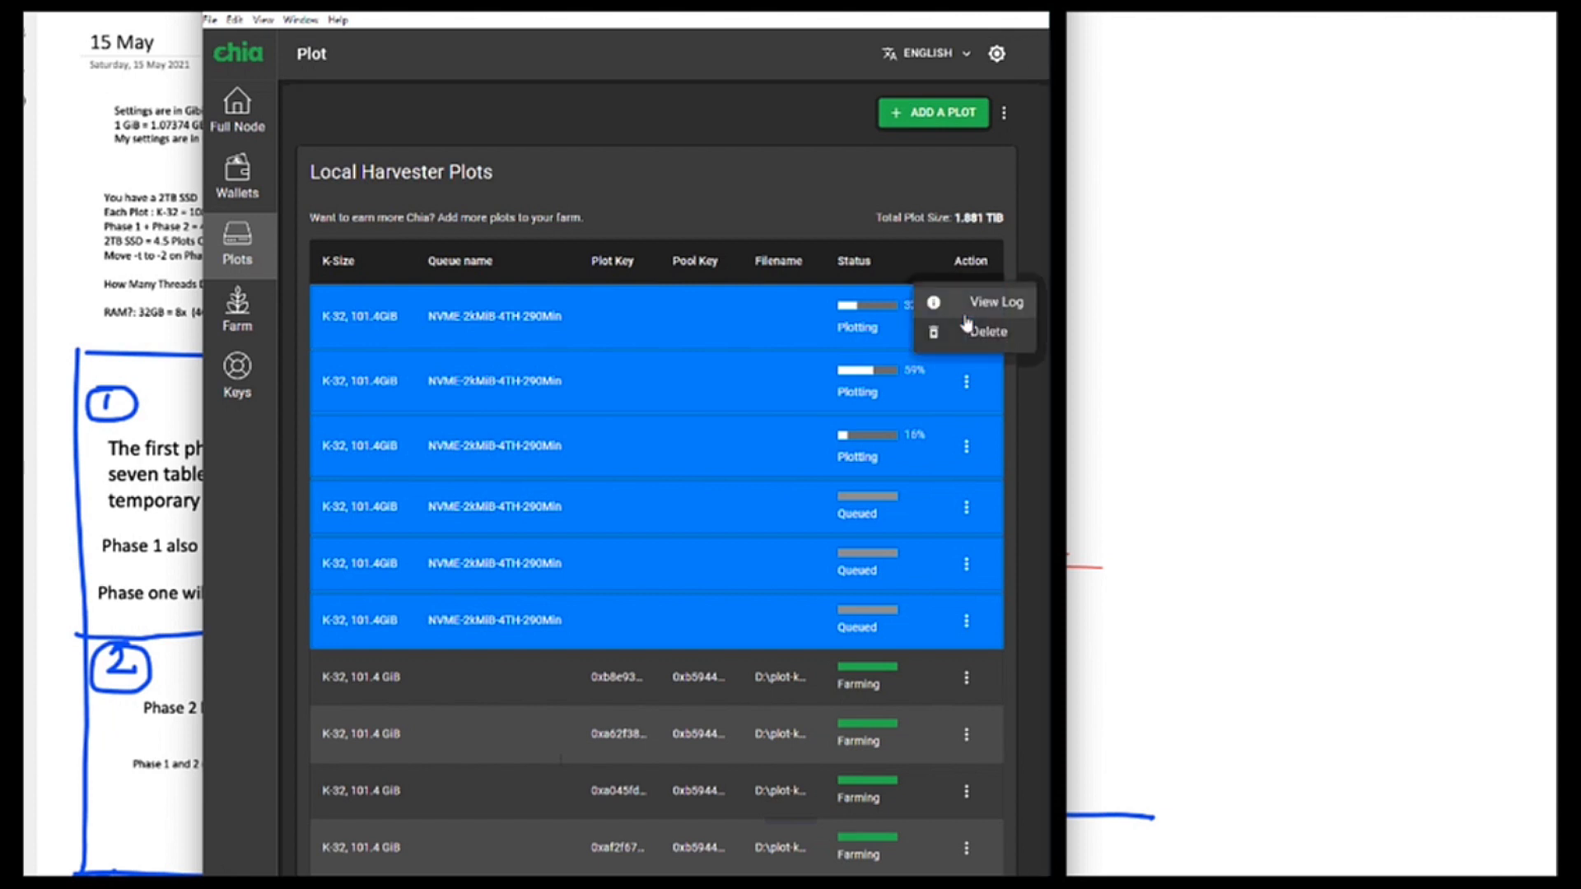
click(416, 318)
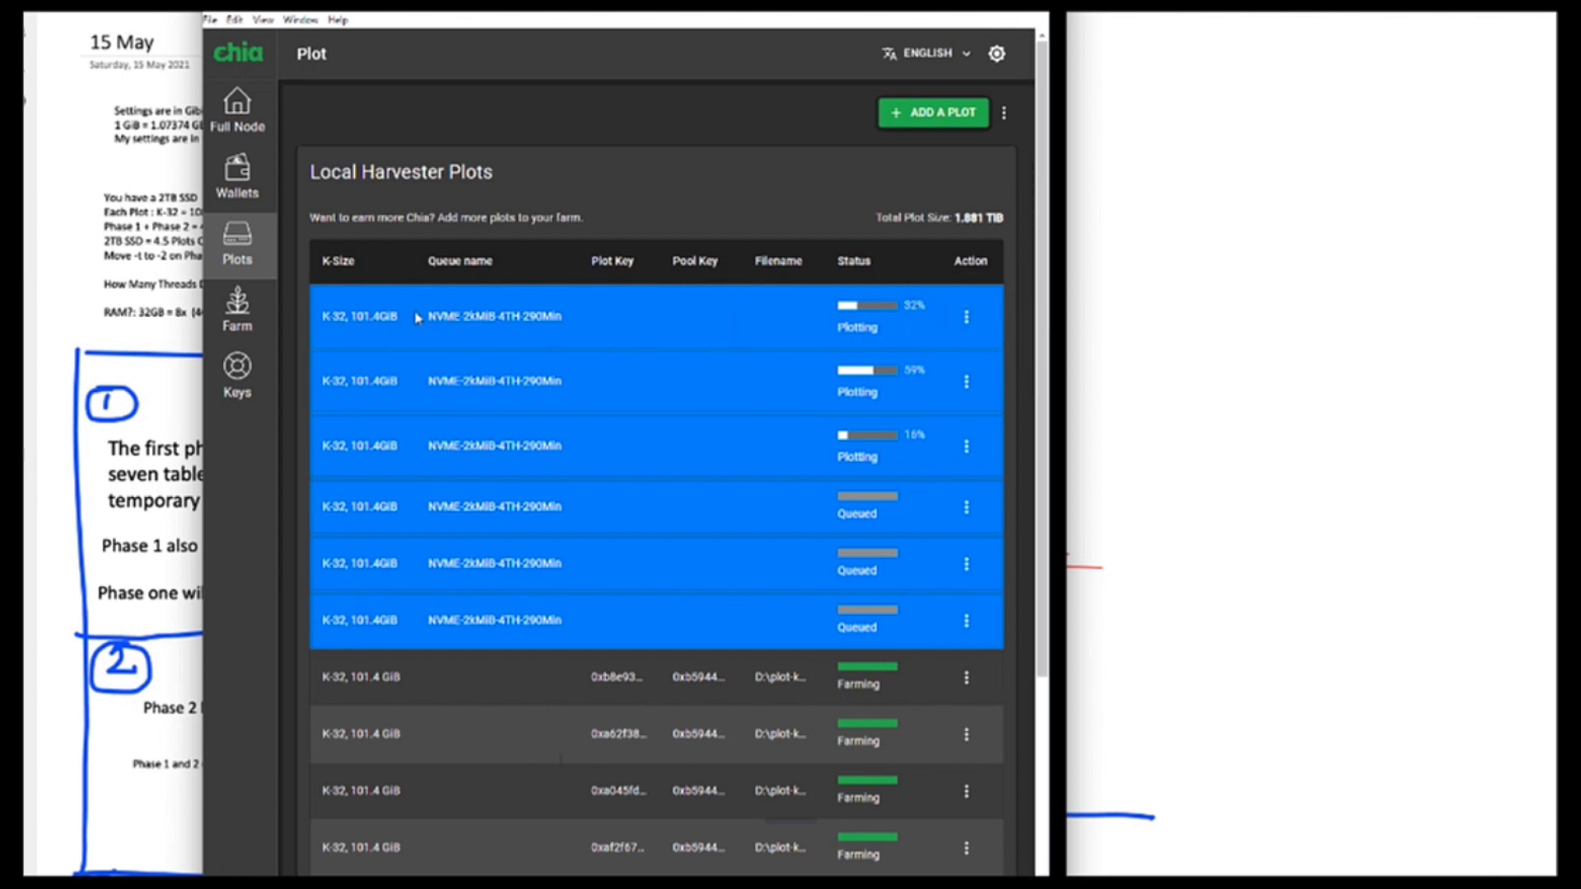
mouse_move(965, 316)
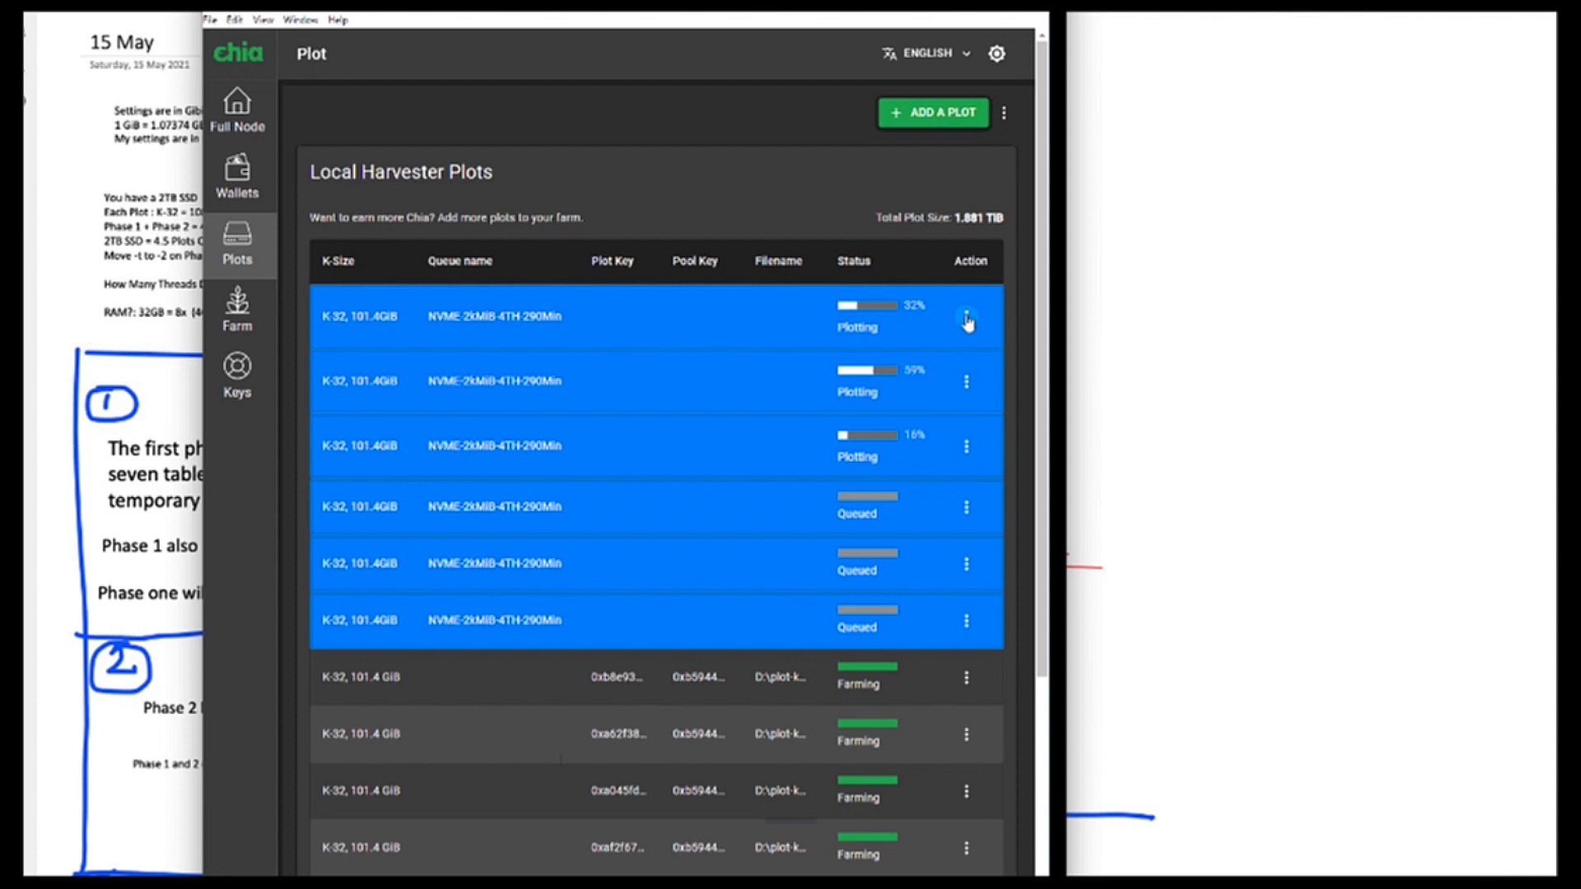
click(966, 316)
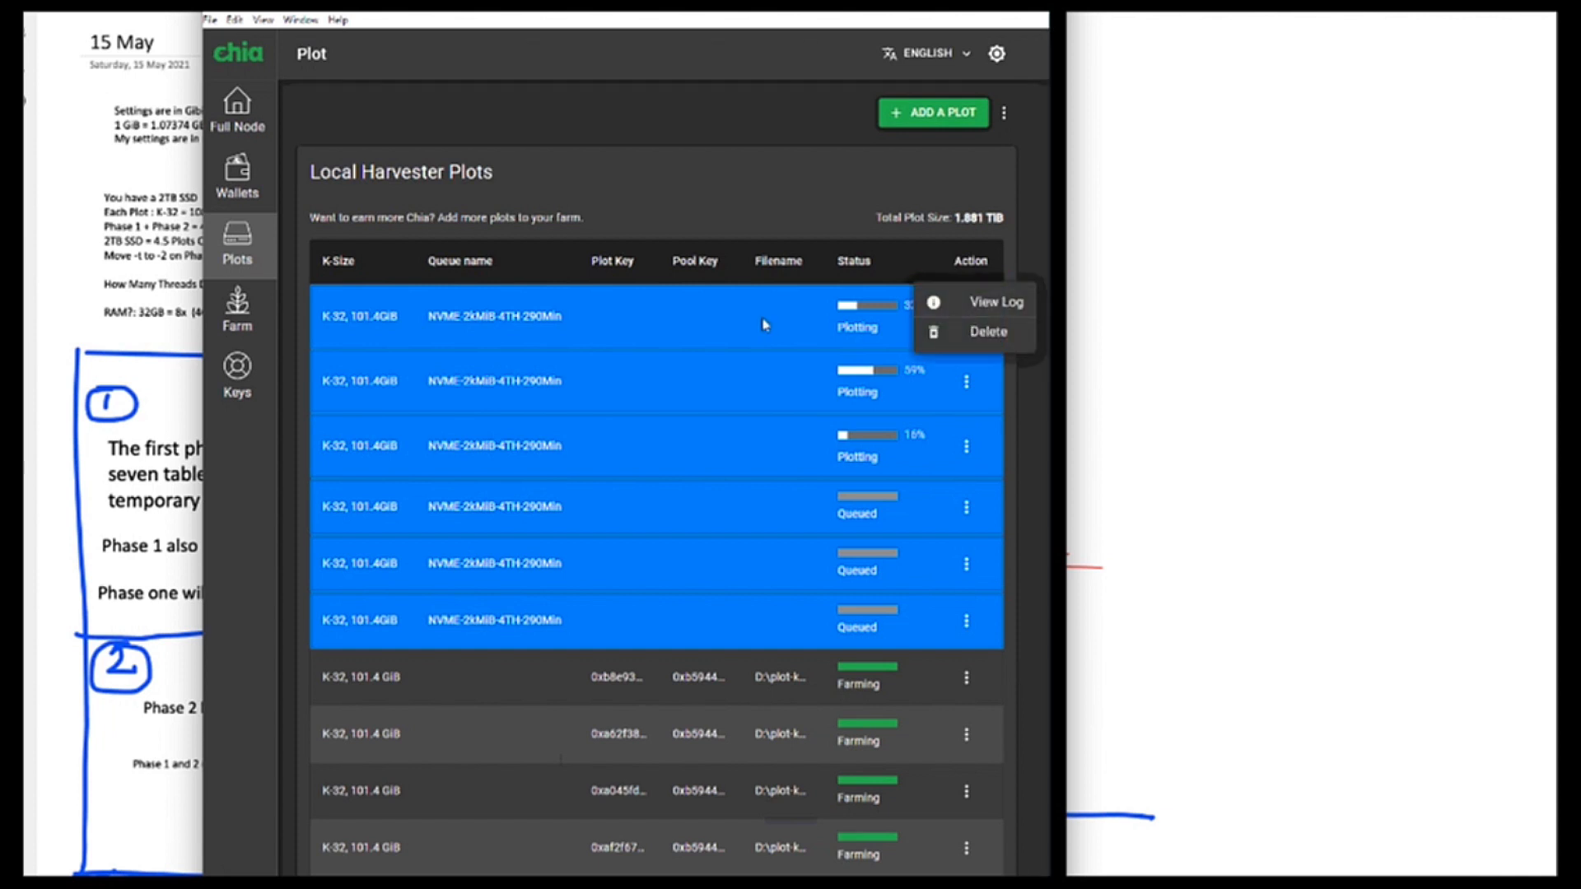
mouse_move(969, 323)
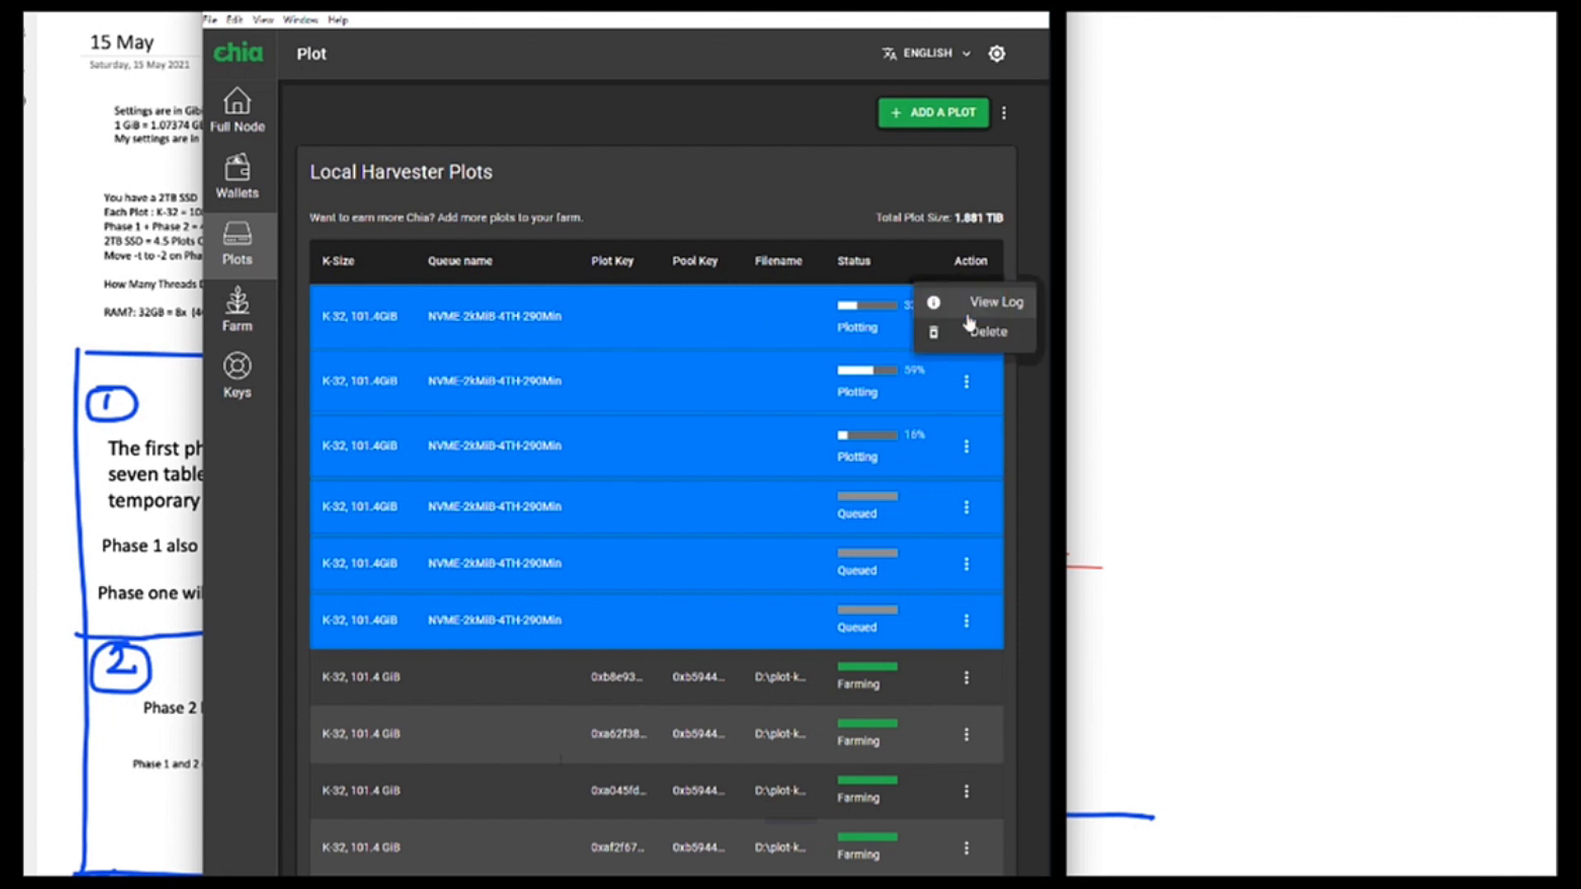
click(994, 301)
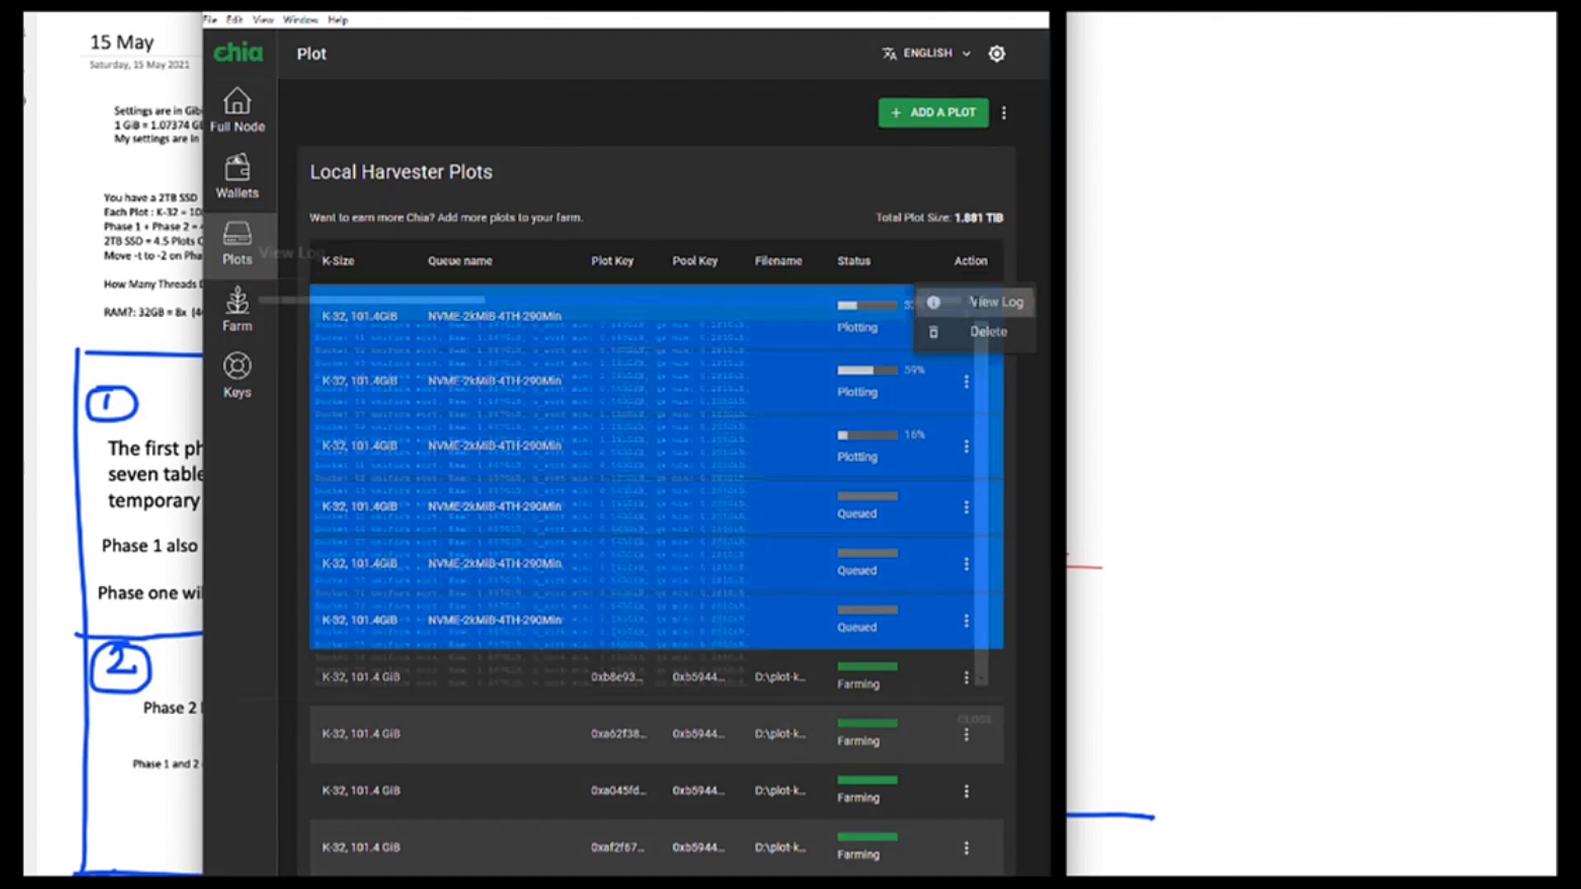
- Read the 'Time for phase 1' line in the plot log, then close it
click(995, 301)
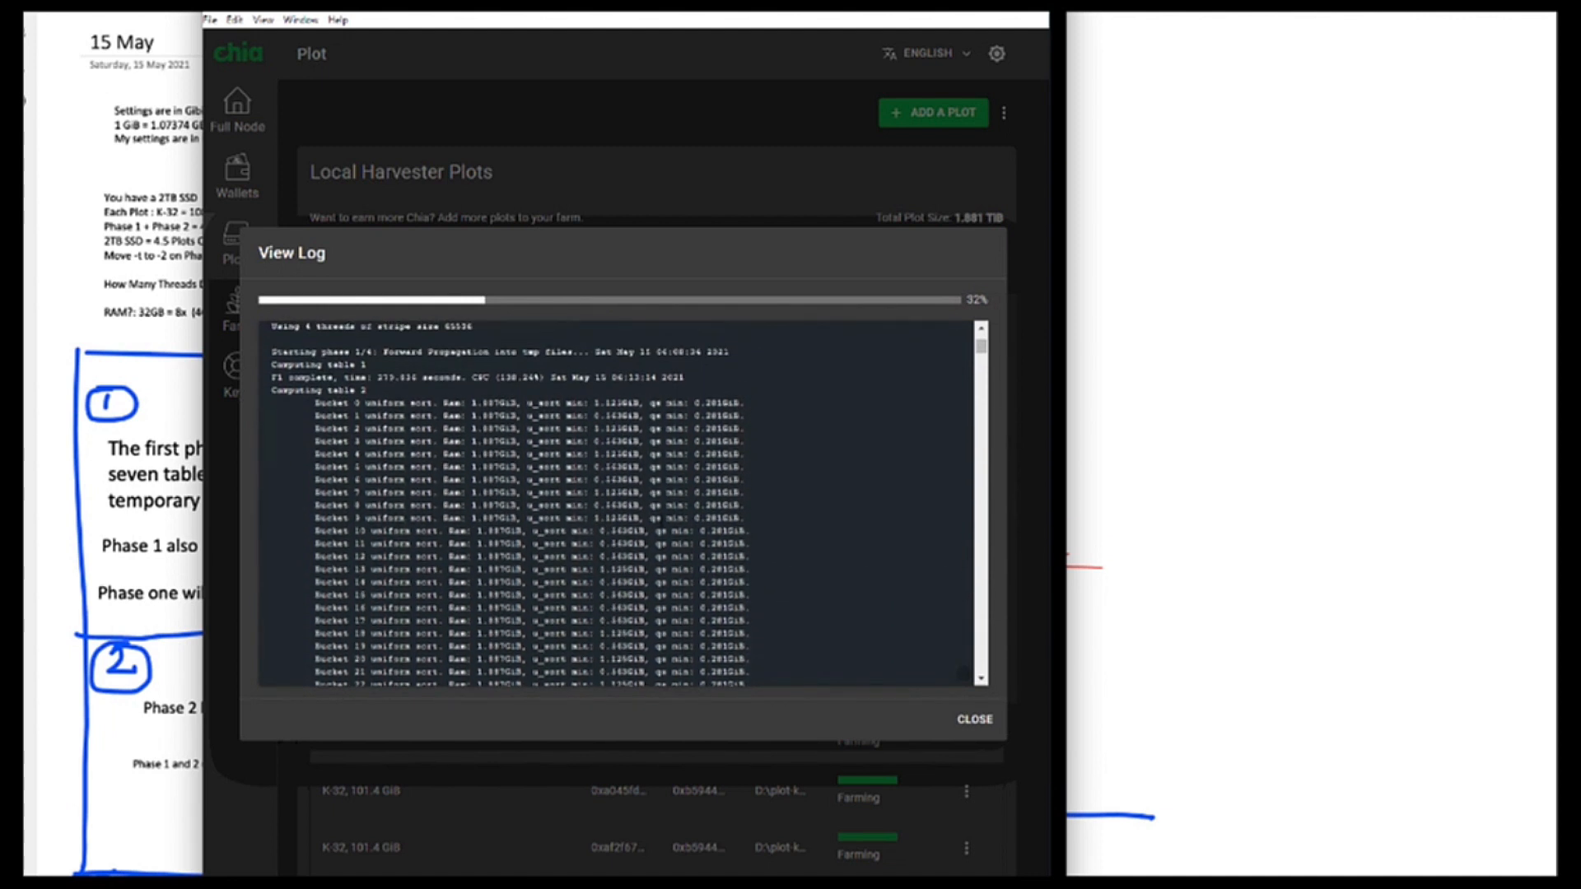
scroll(down, 3)
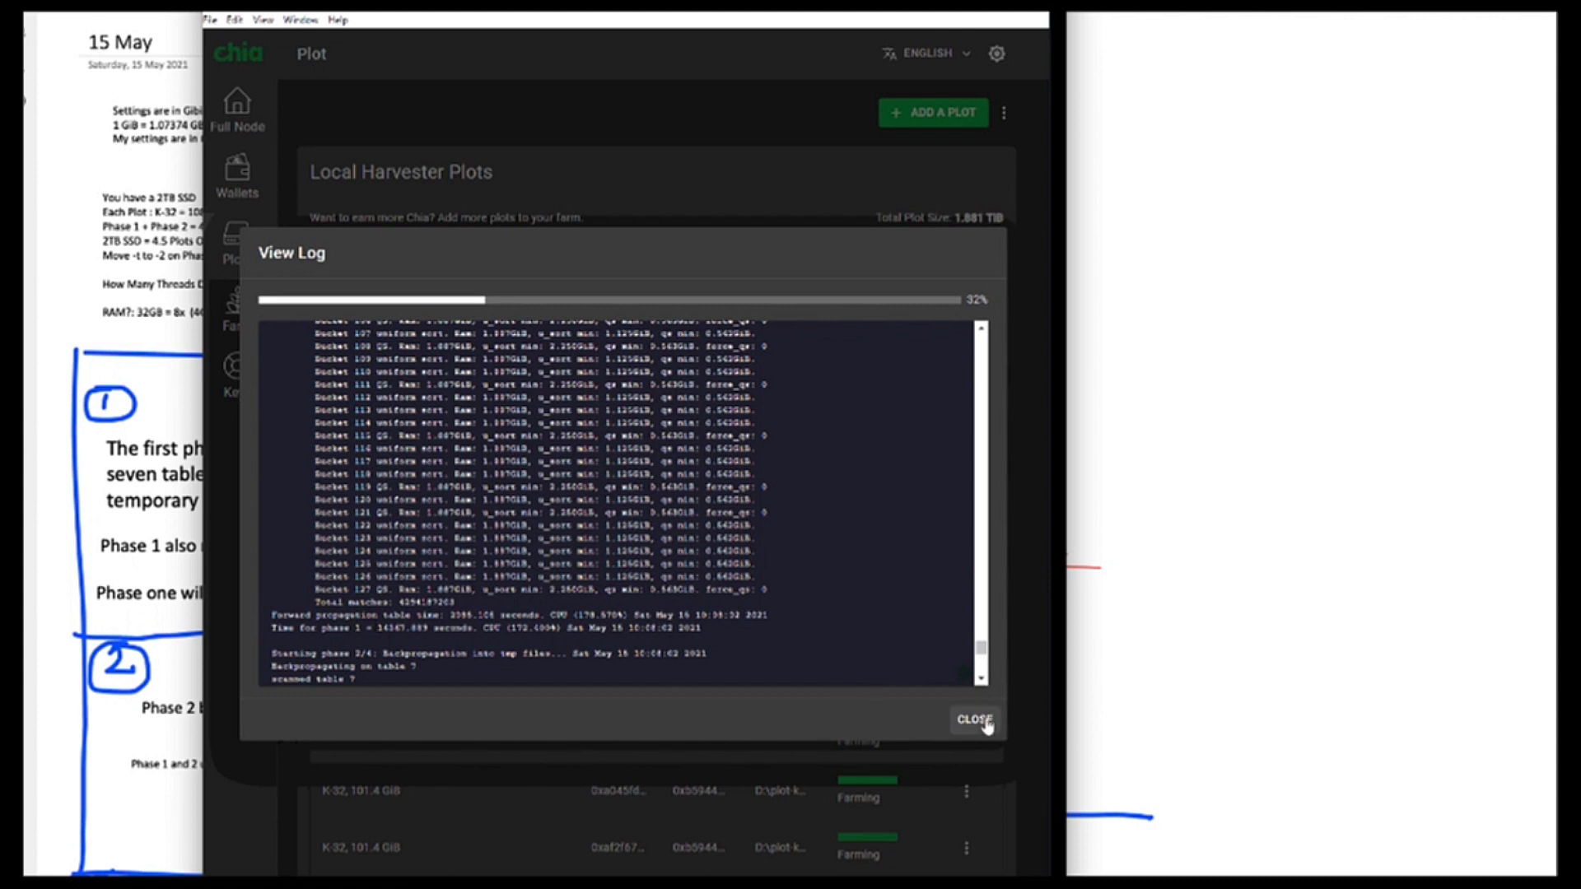
click(973, 720)
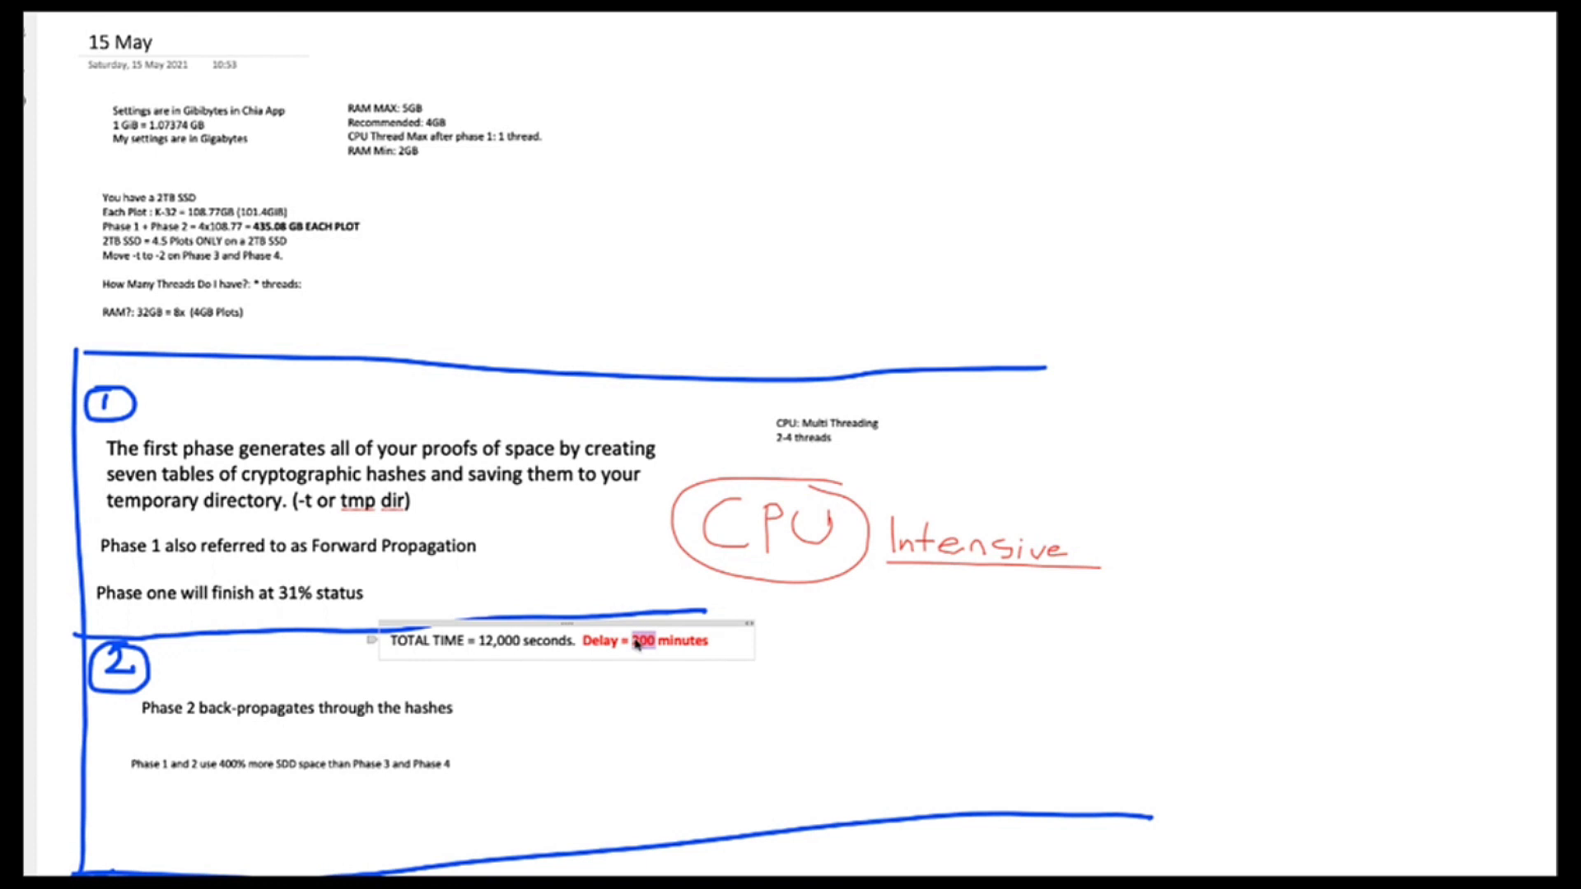
text(50)
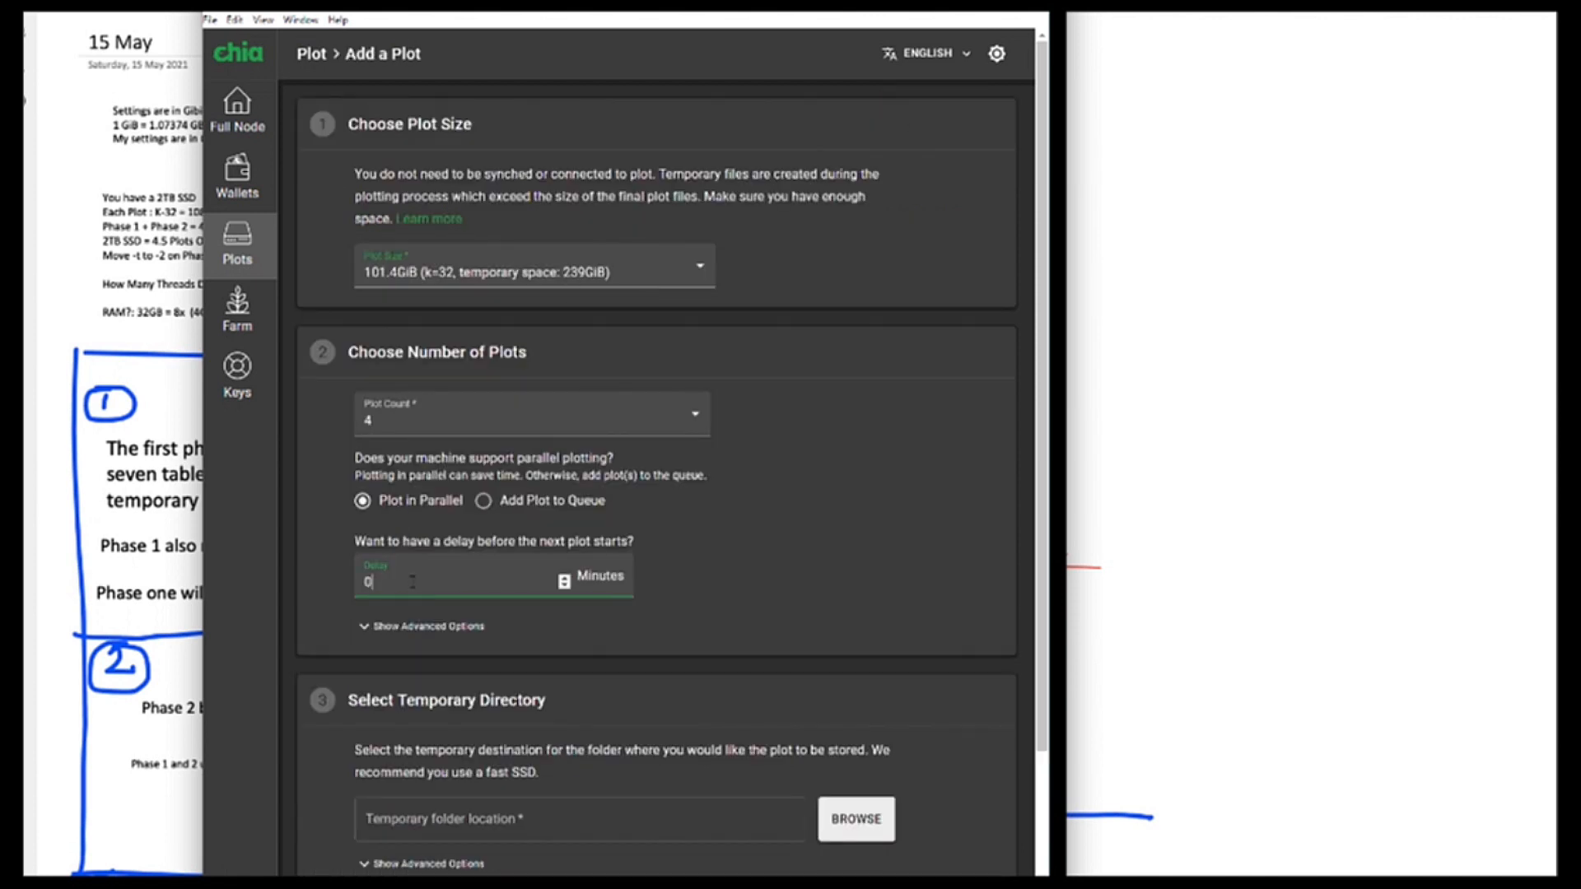
- Set a 250-minute delay between the 4 parallel plots
text(2)
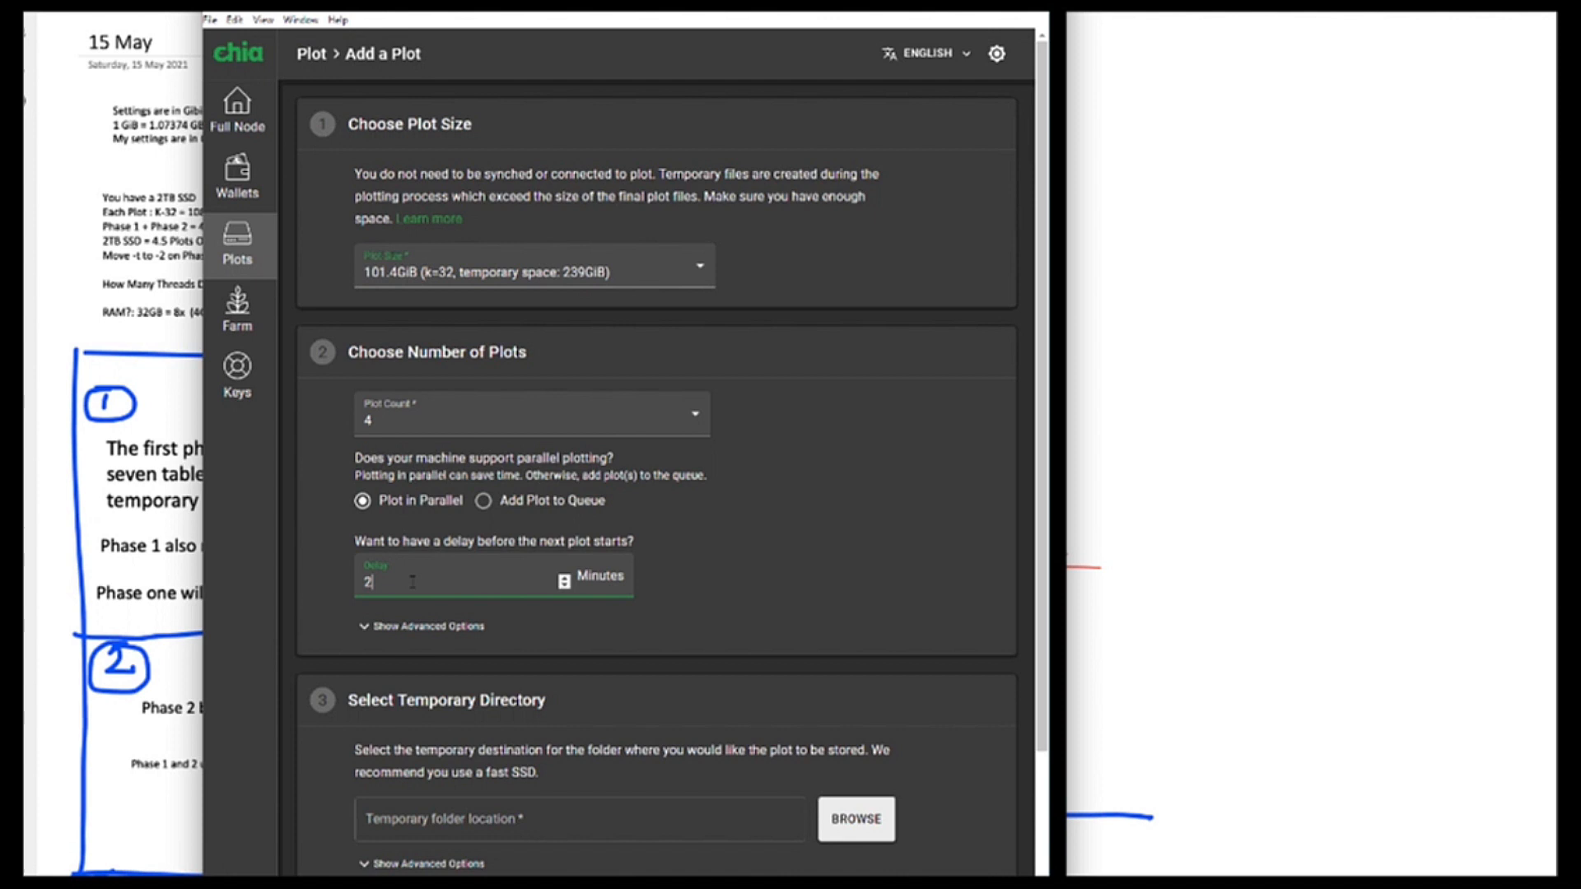
text(50)
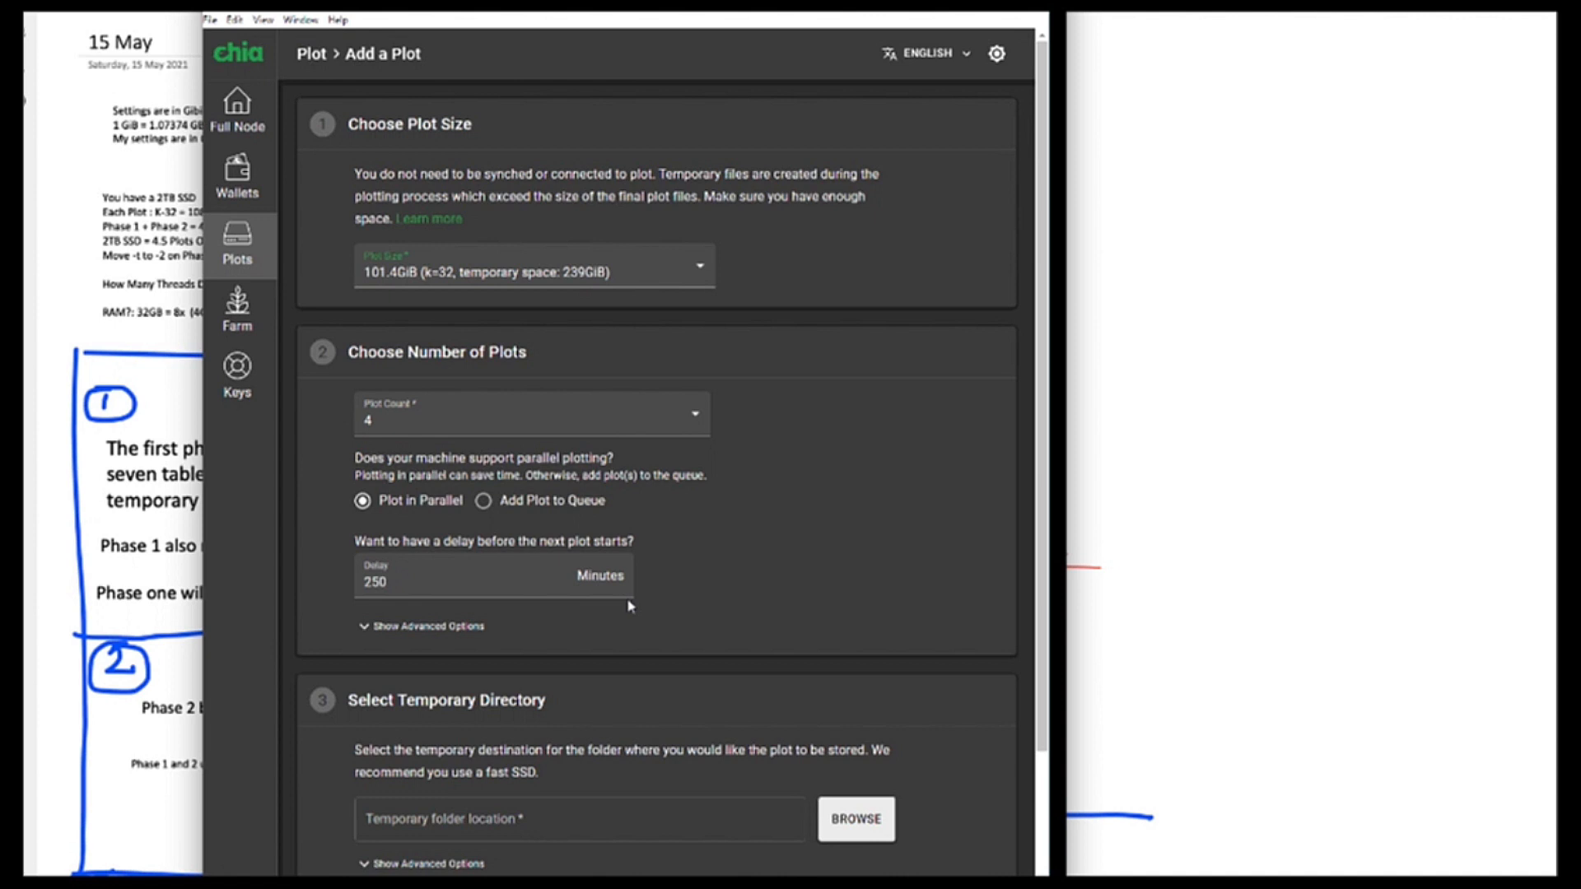
mouse_move(341, 451)
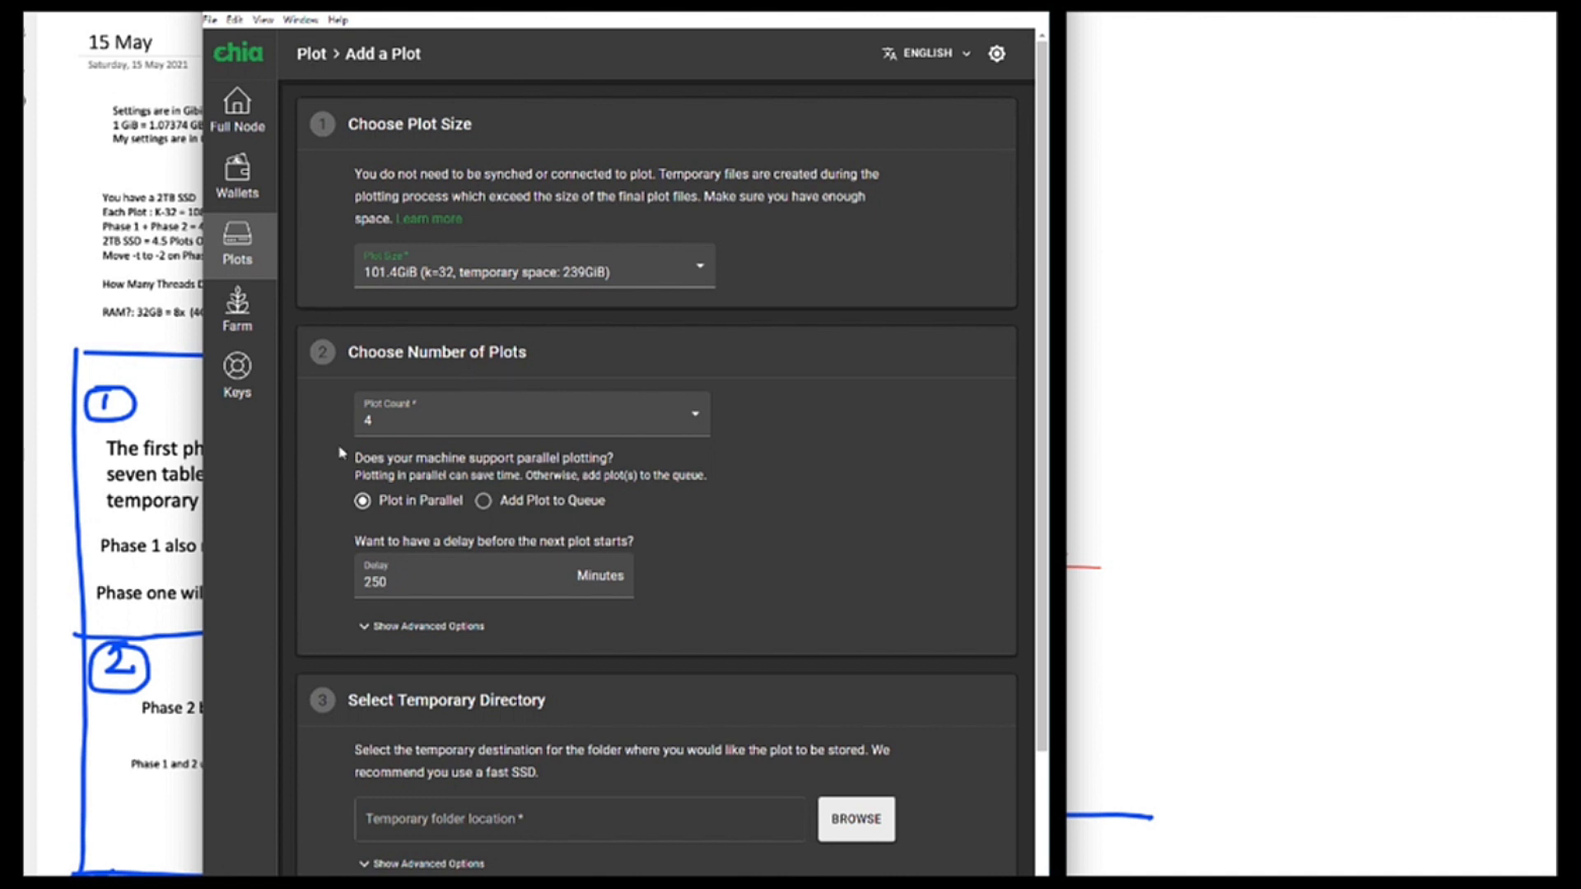